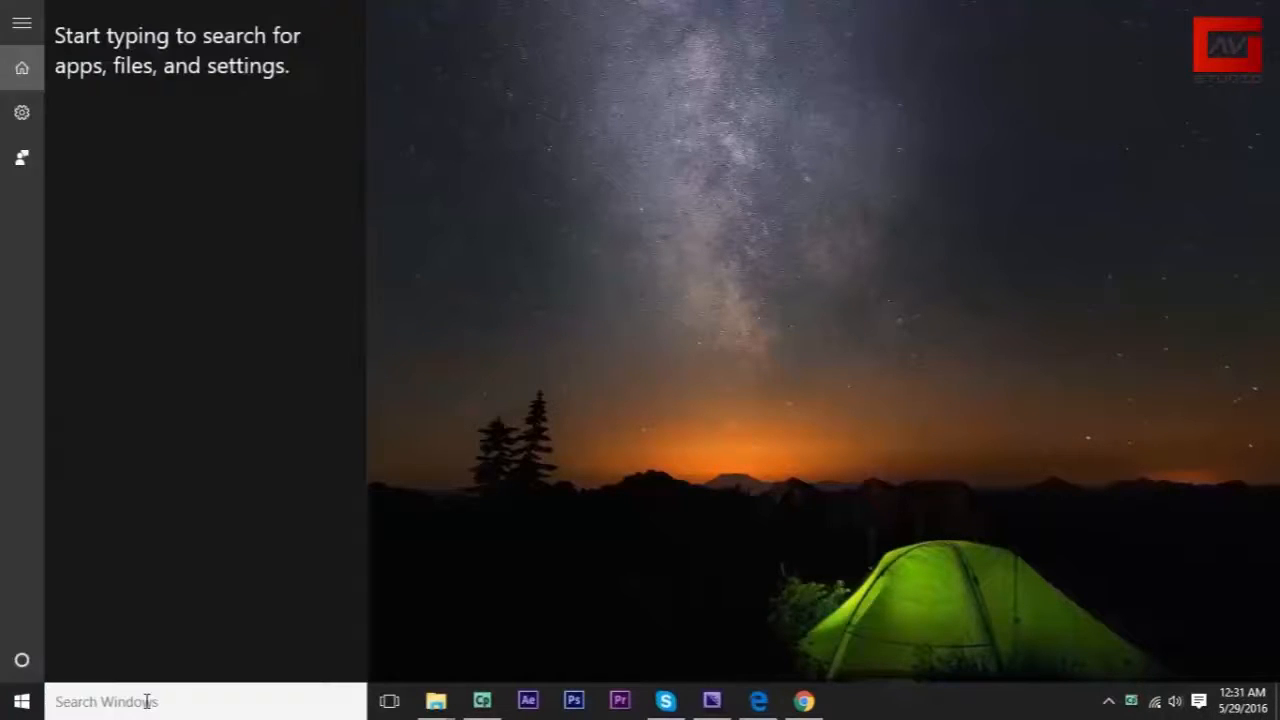
Search 'adobe' from the Start menu and launch Adobe Media Encoder CS6.
{"action": "type", "text": "adobe"}
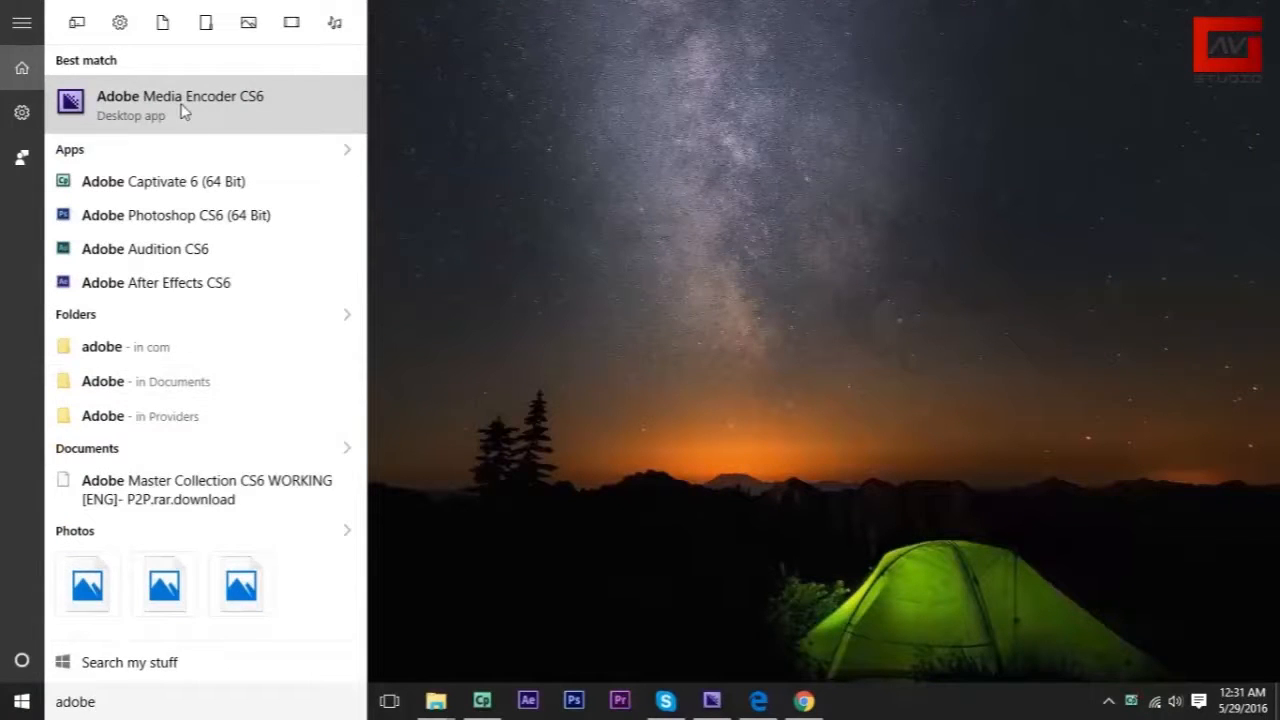
{"action": "left_click", "coordinate": [180, 105]}
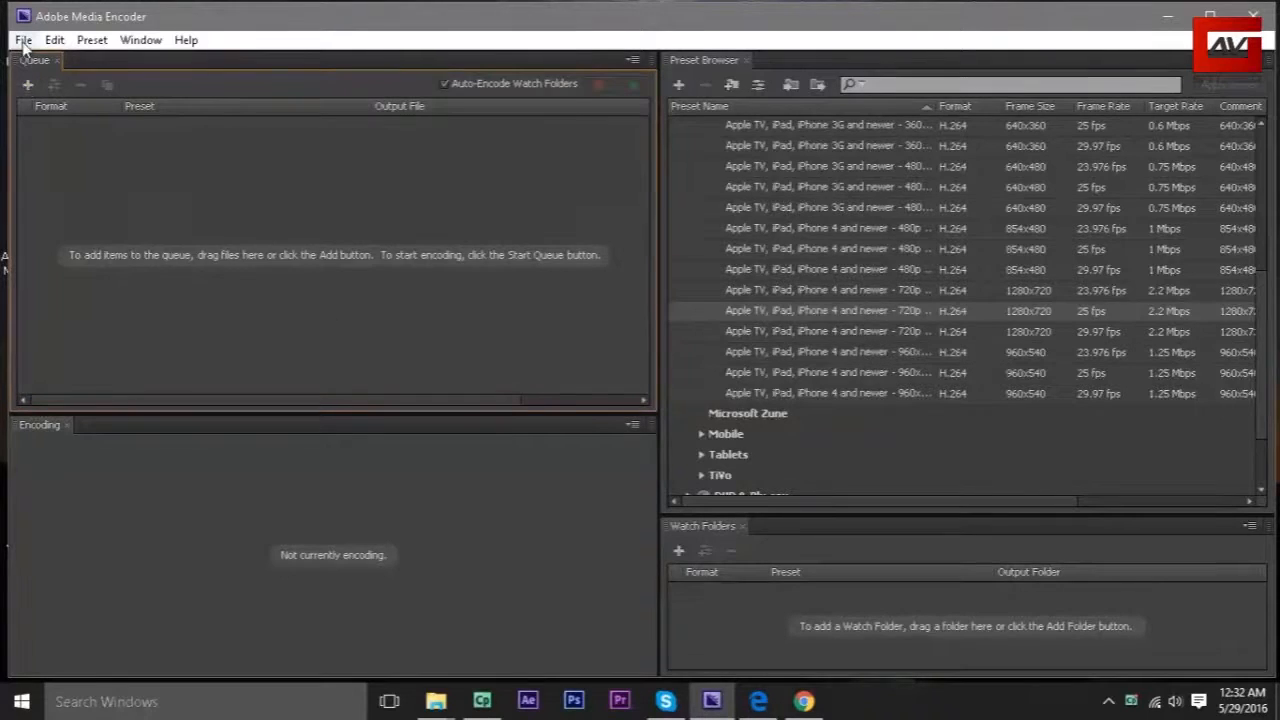
Add DSC_0035 from Desktop > Tutorial_File to the encoding queue via File > Add Source.
{"action": "left_click", "coordinate": [57, 40]}
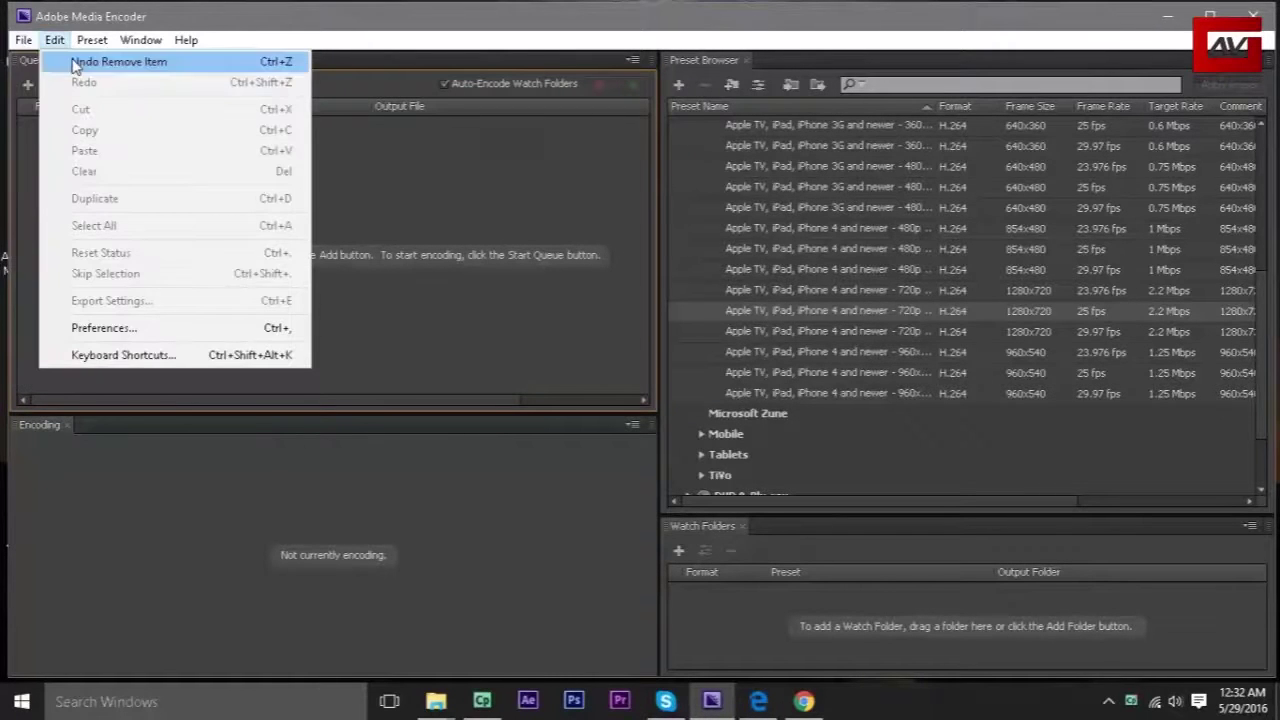
{"action": "left_click", "coordinate": [20, 39]}
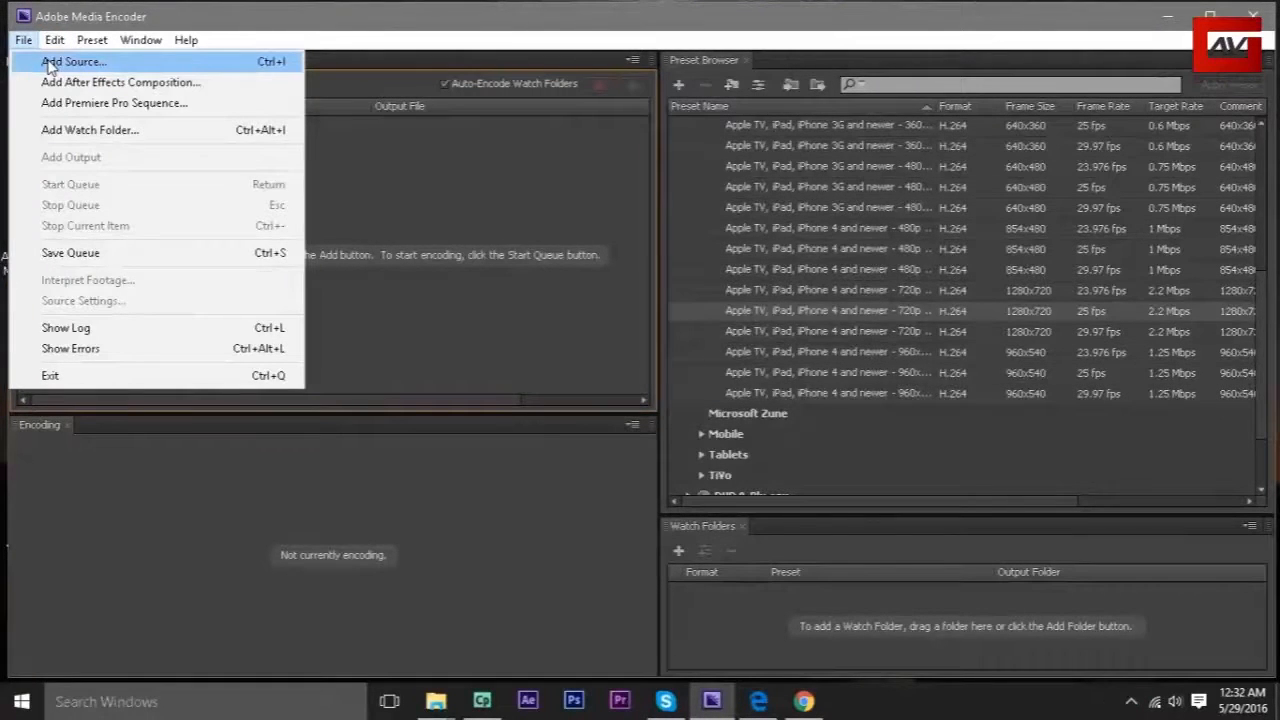
{"action": "mouse_move", "coordinate": [275, 75]}
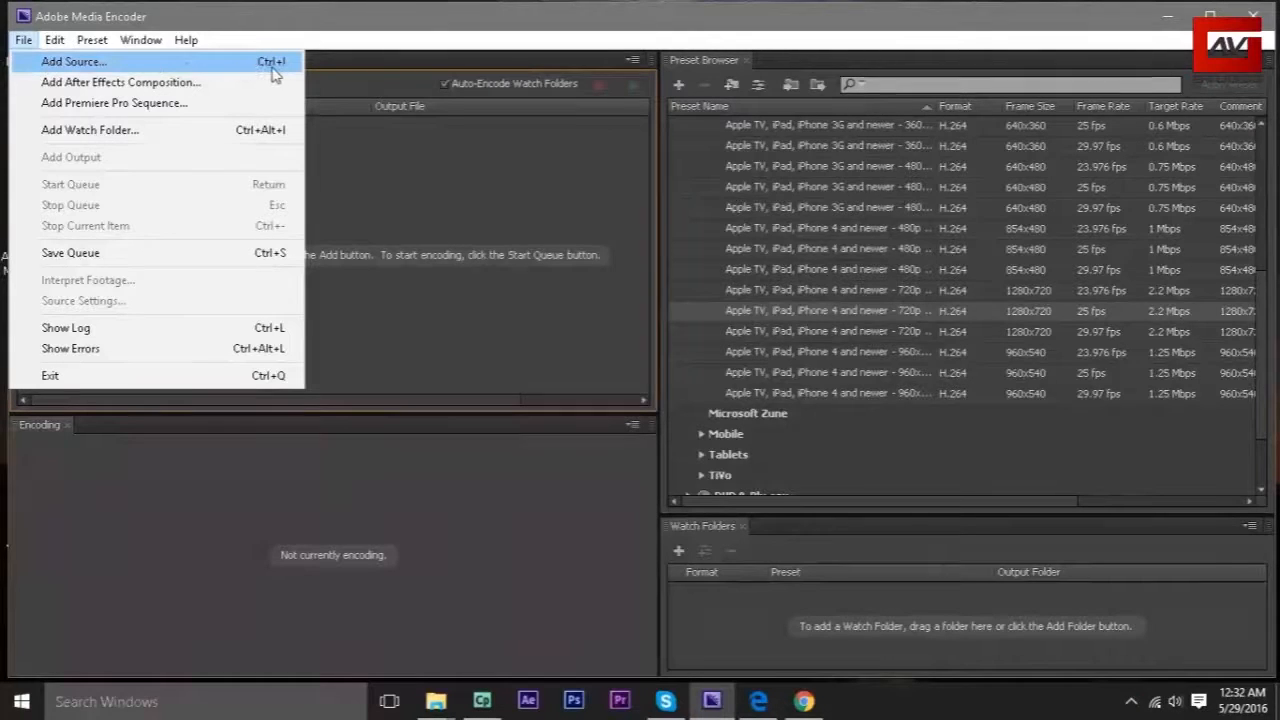
{"action": "left_click", "coordinate": [70, 61]}
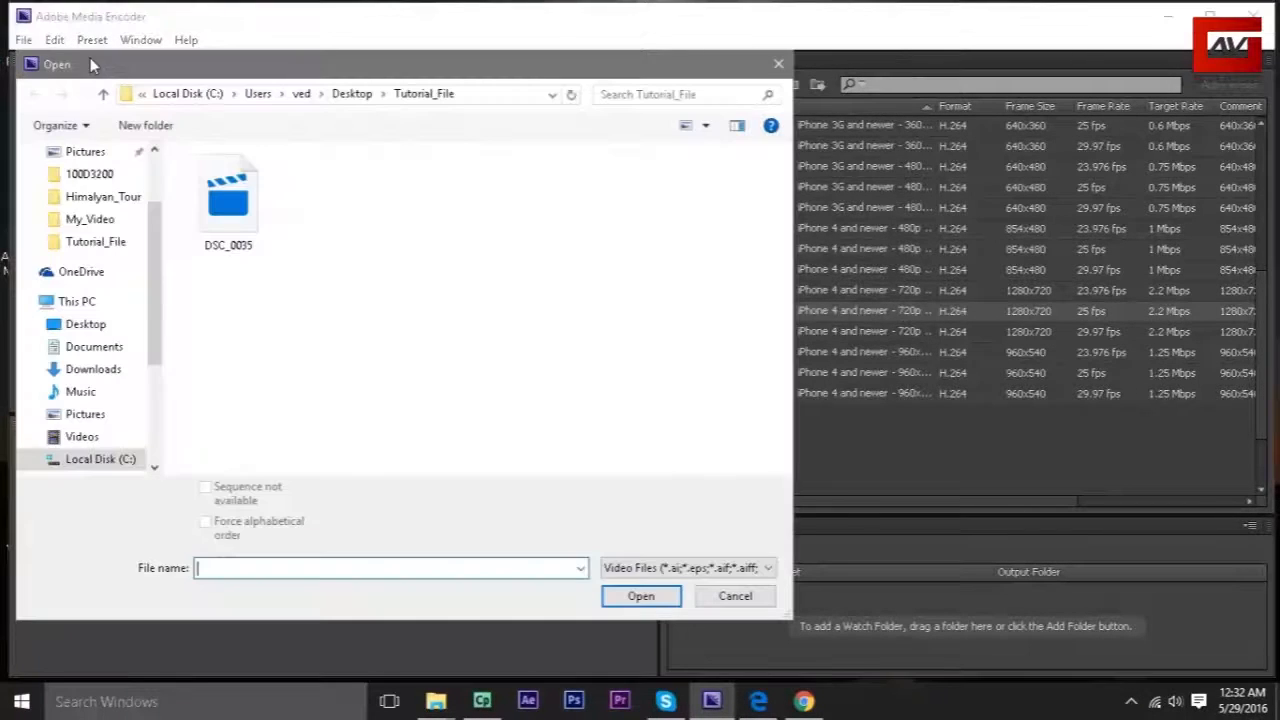
{"action": "mouse_move", "coordinate": [121, 258]}
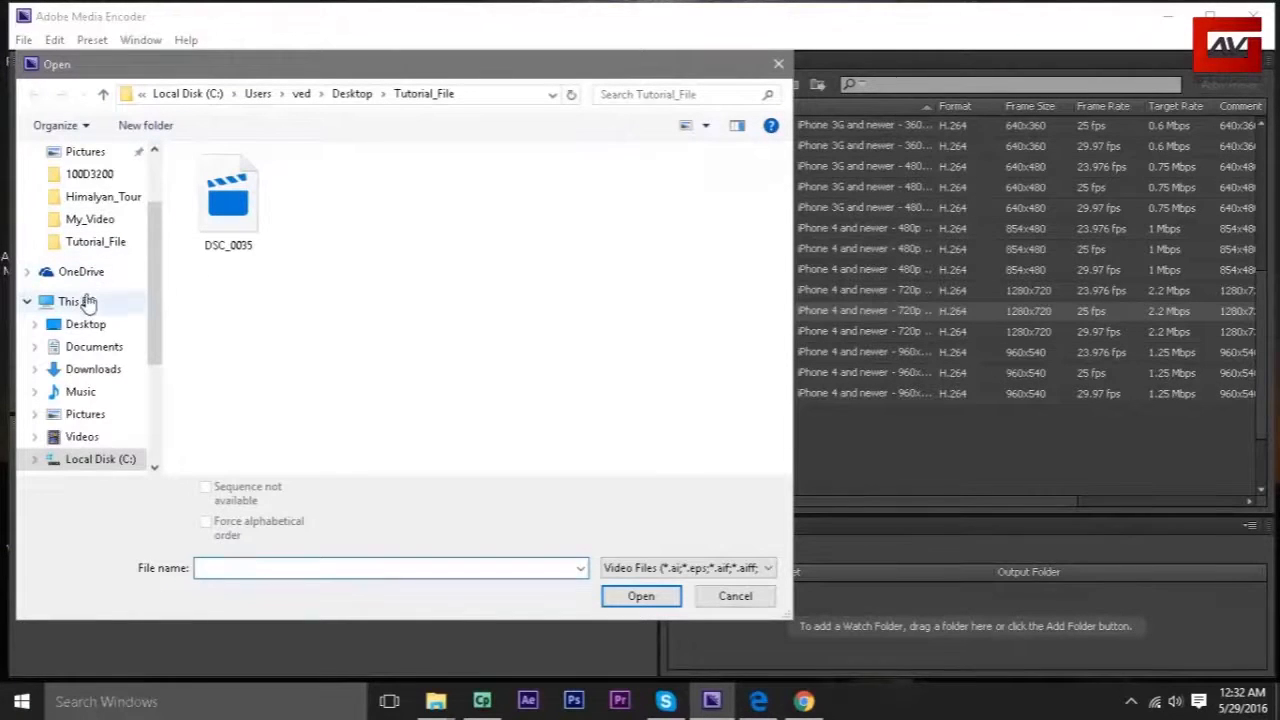
{"action": "left_click", "coordinate": [85, 323]}
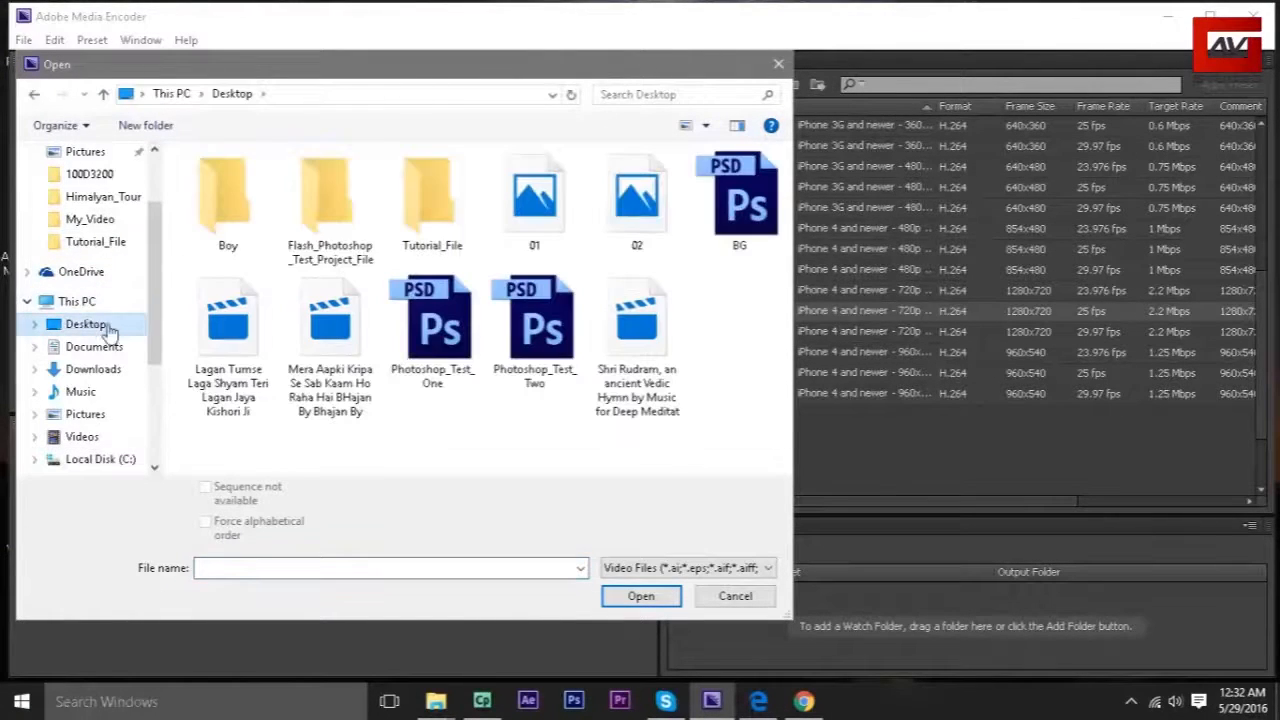
{"action": "double_click", "coordinate": [430, 195]}
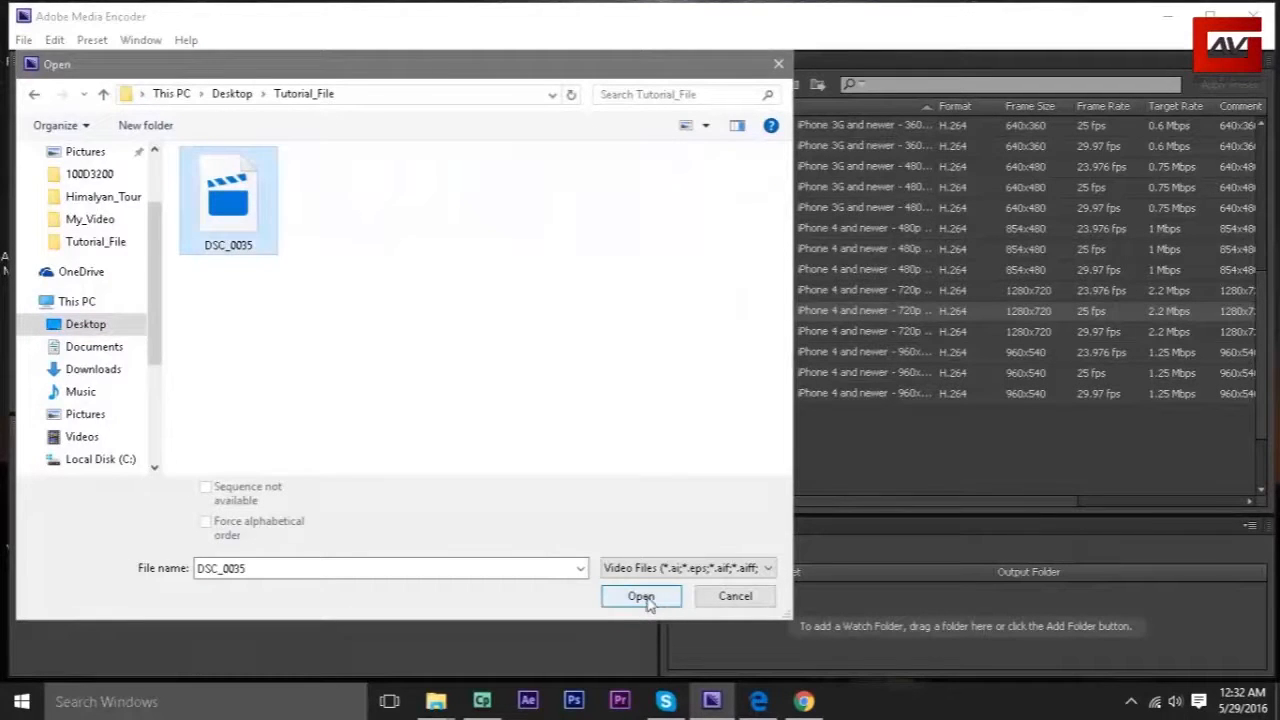
{"action": "left_click", "coordinate": [640, 596]}
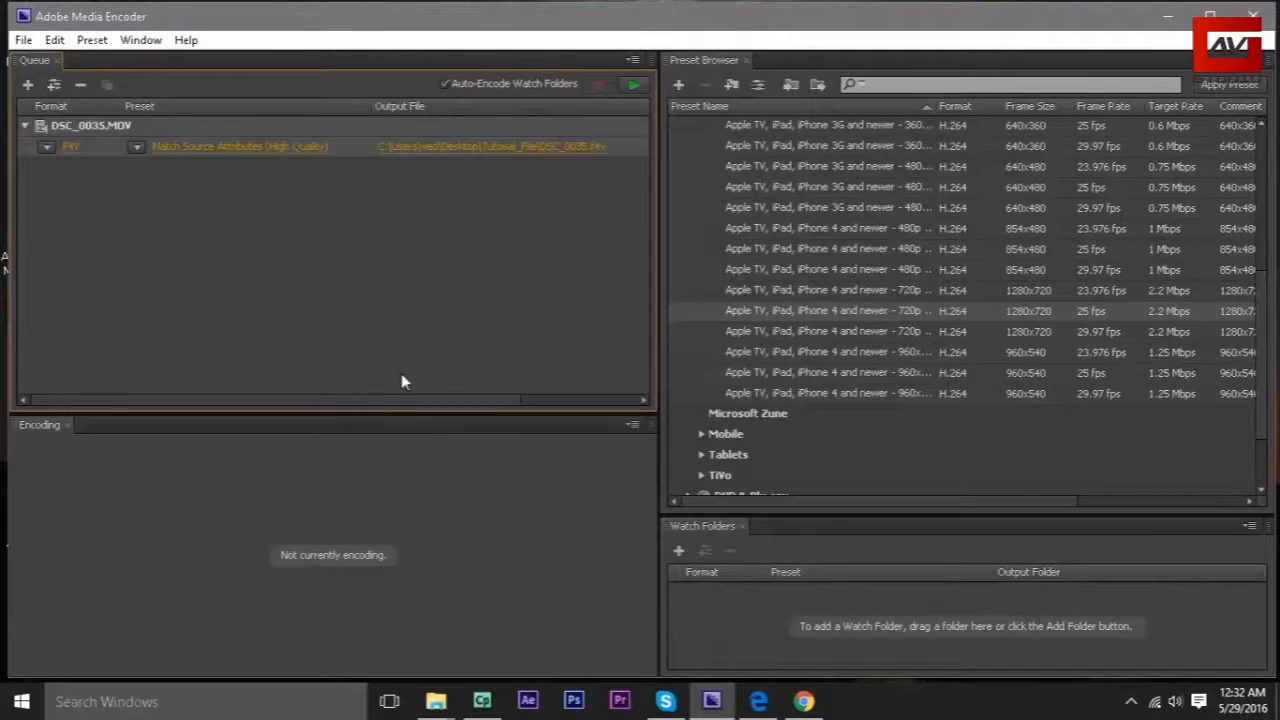
{"action": "mouse_move", "coordinate": [308, 160]}
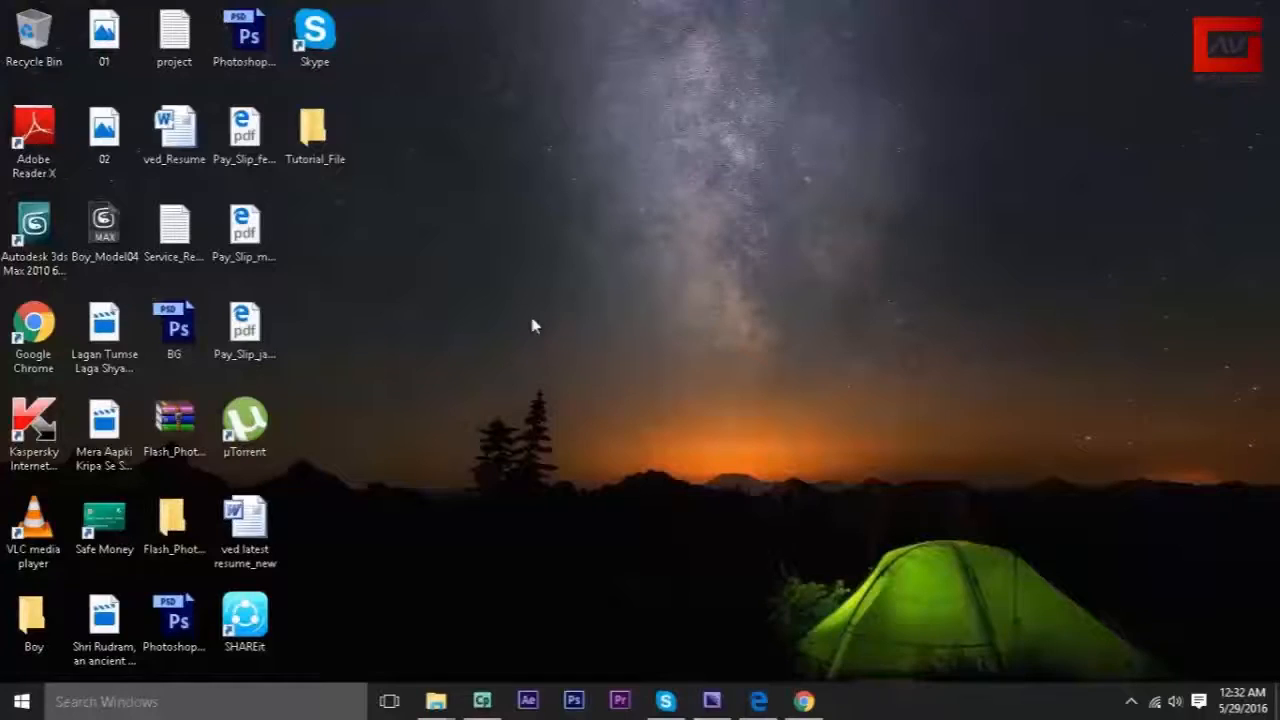
{"action": "double_click", "coordinate": [315, 127]}
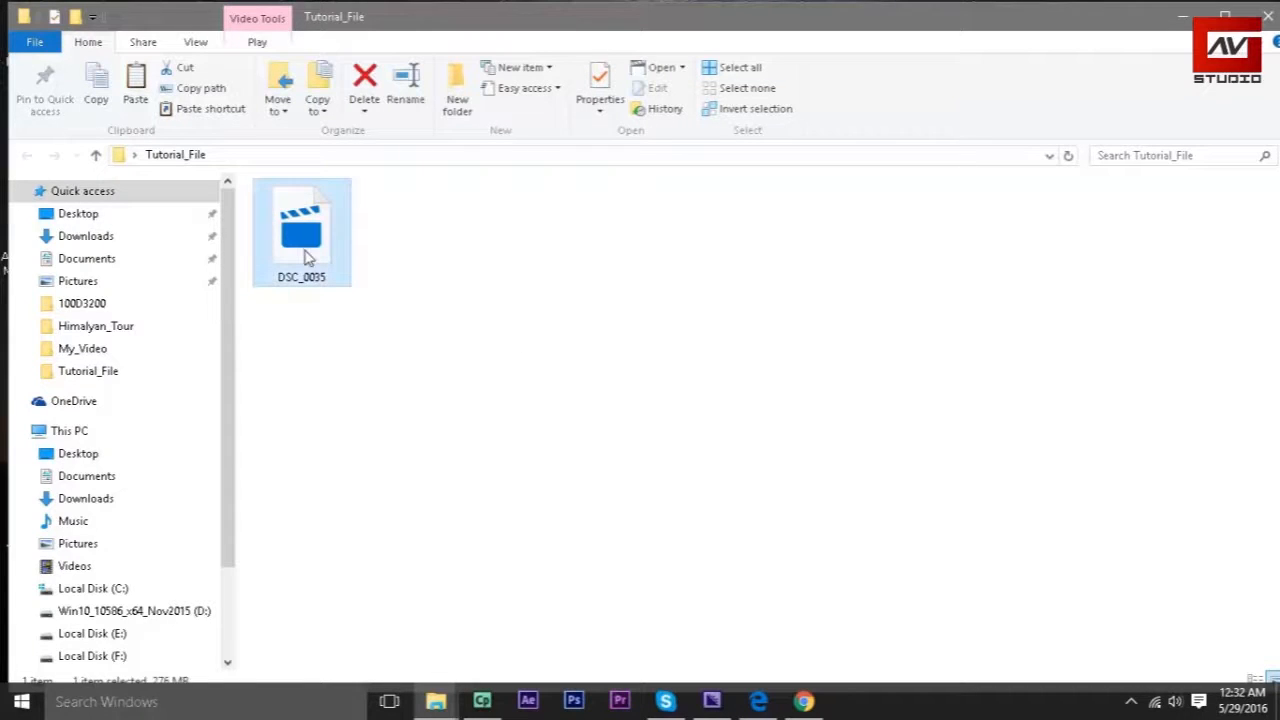
{"action": "right_click", "coordinate": [307, 240]}
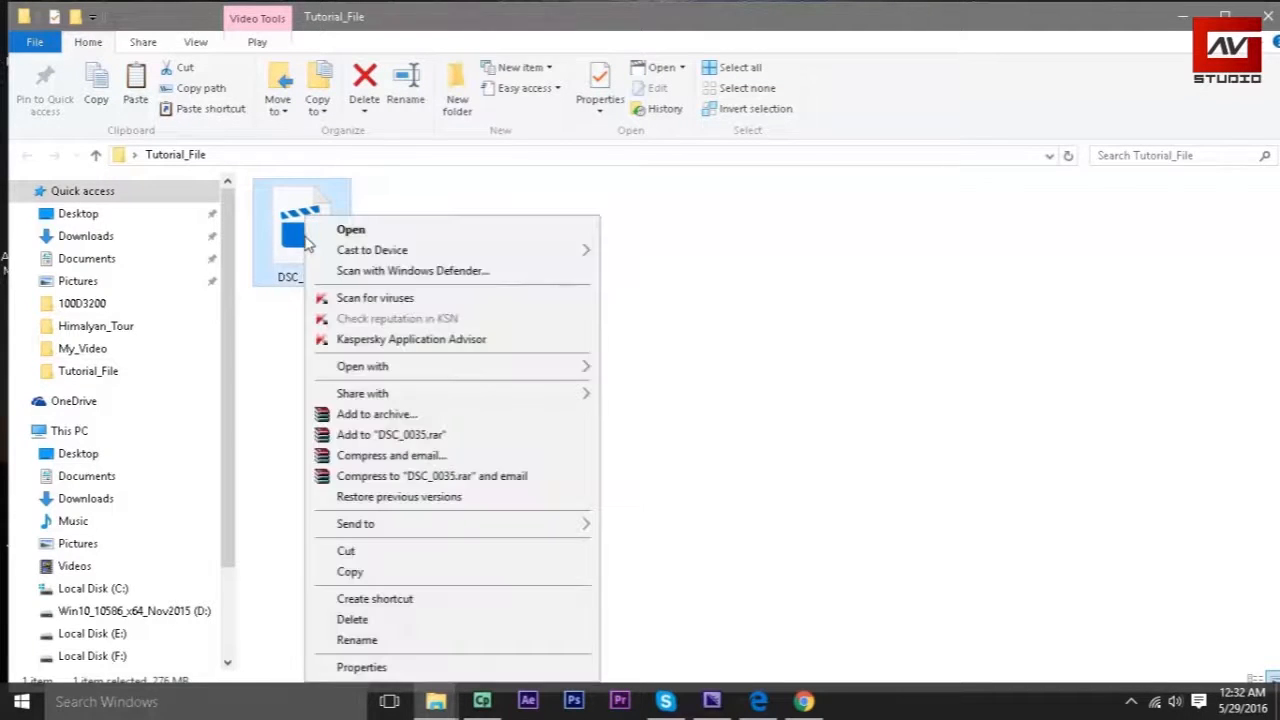
{"action": "left_click", "coordinate": [650, 435]}
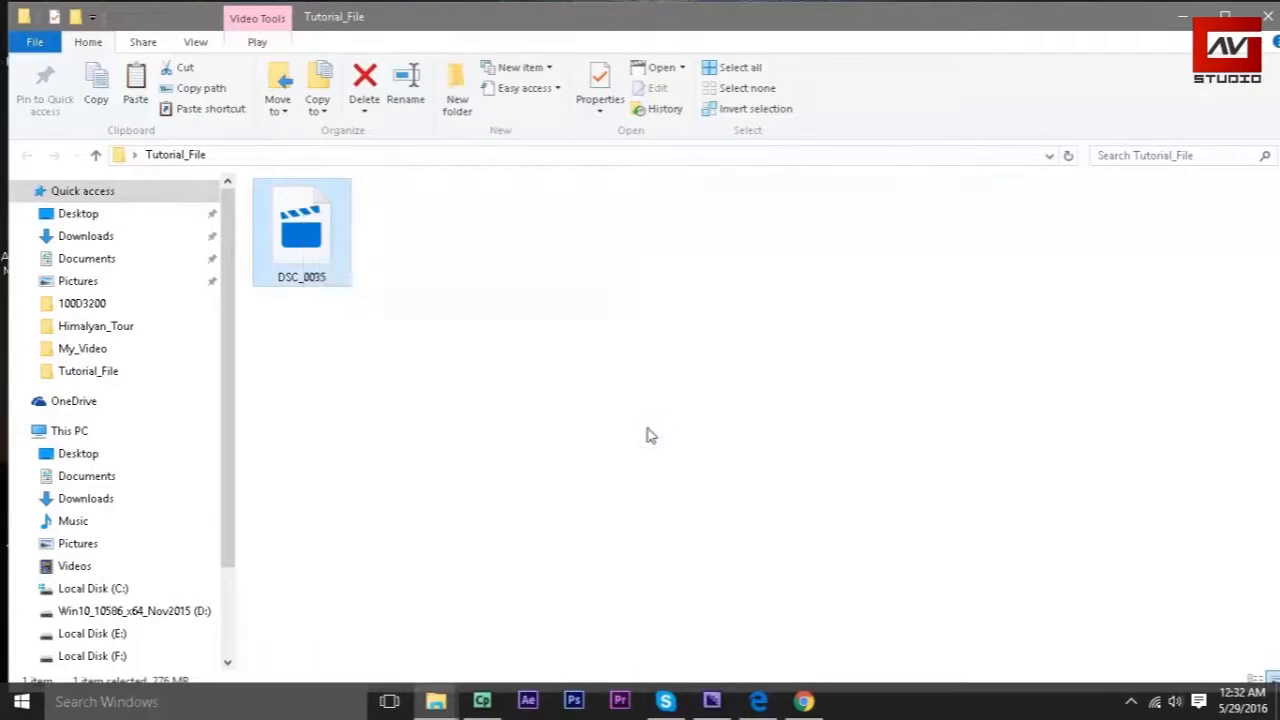
{"action": "double_click", "coordinate": [301, 222]}
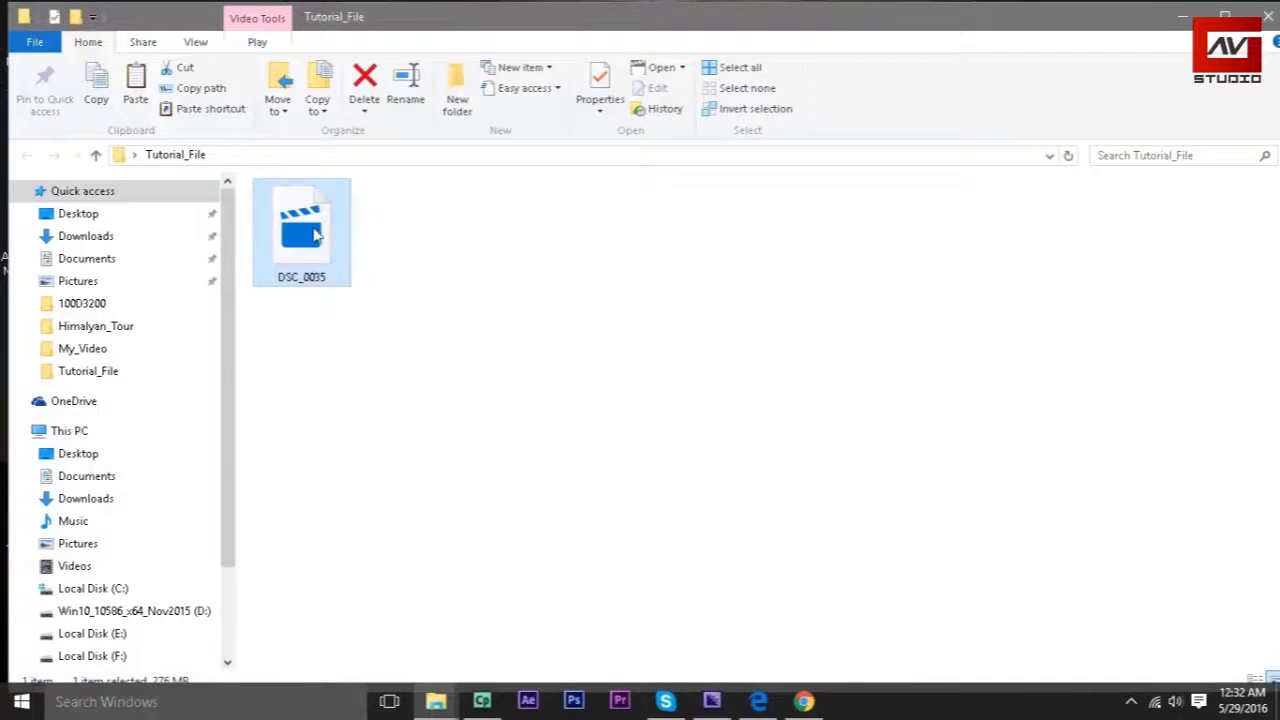
{"action": "left_click", "coordinate": [597, 80]}
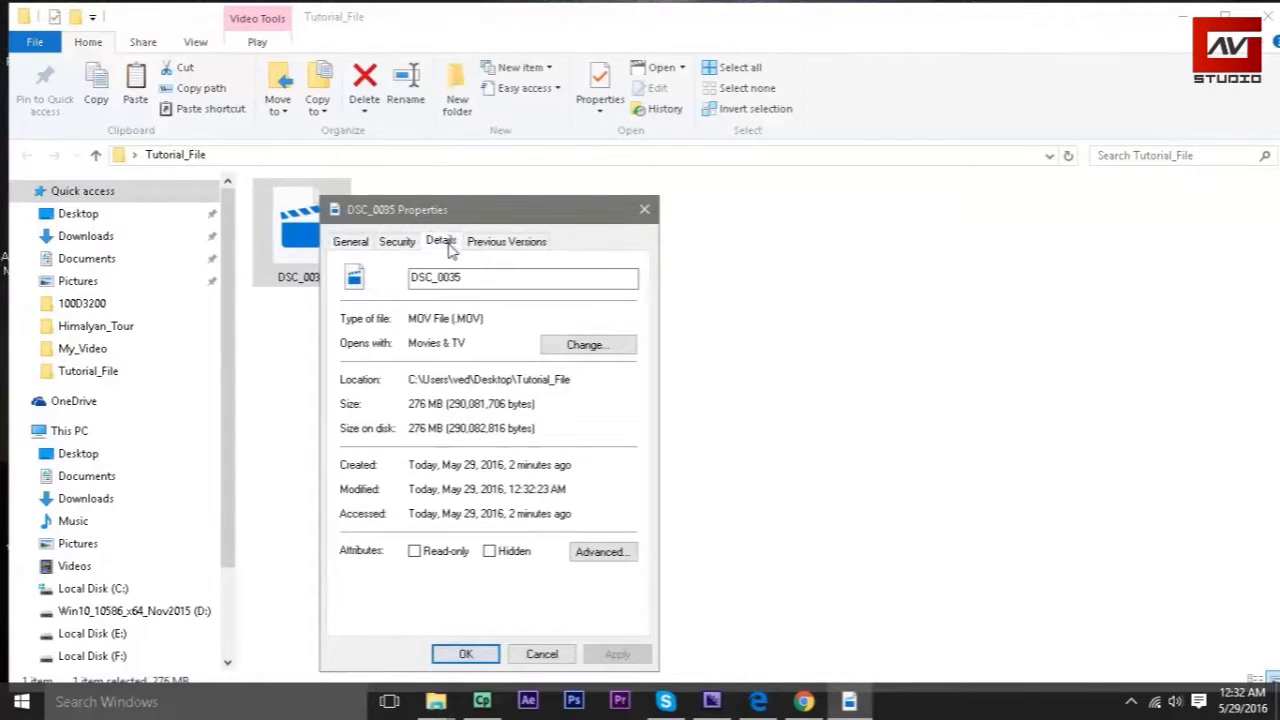
{"action": "left_click", "coordinate": [440, 241]}
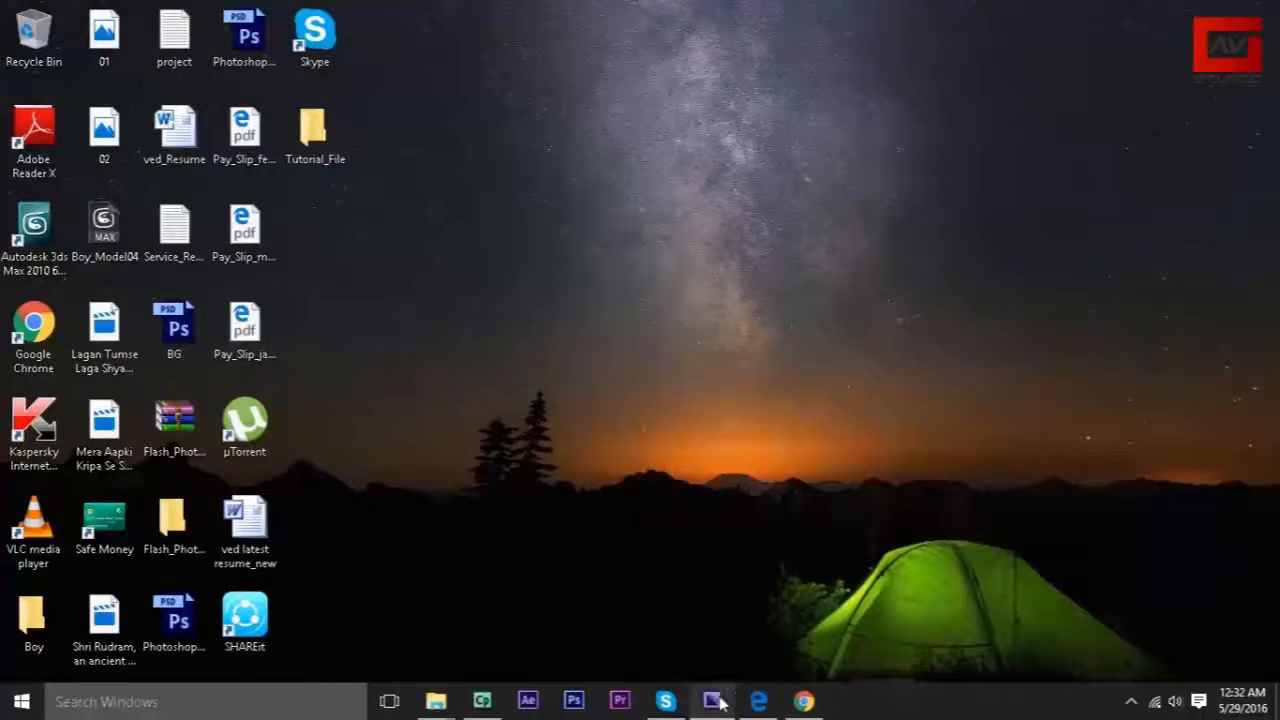
Save the queued output to Desktop > Tutorial_File as 'Final_Compress_Video'.
{"action": "left_click", "coordinate": [711, 700]}
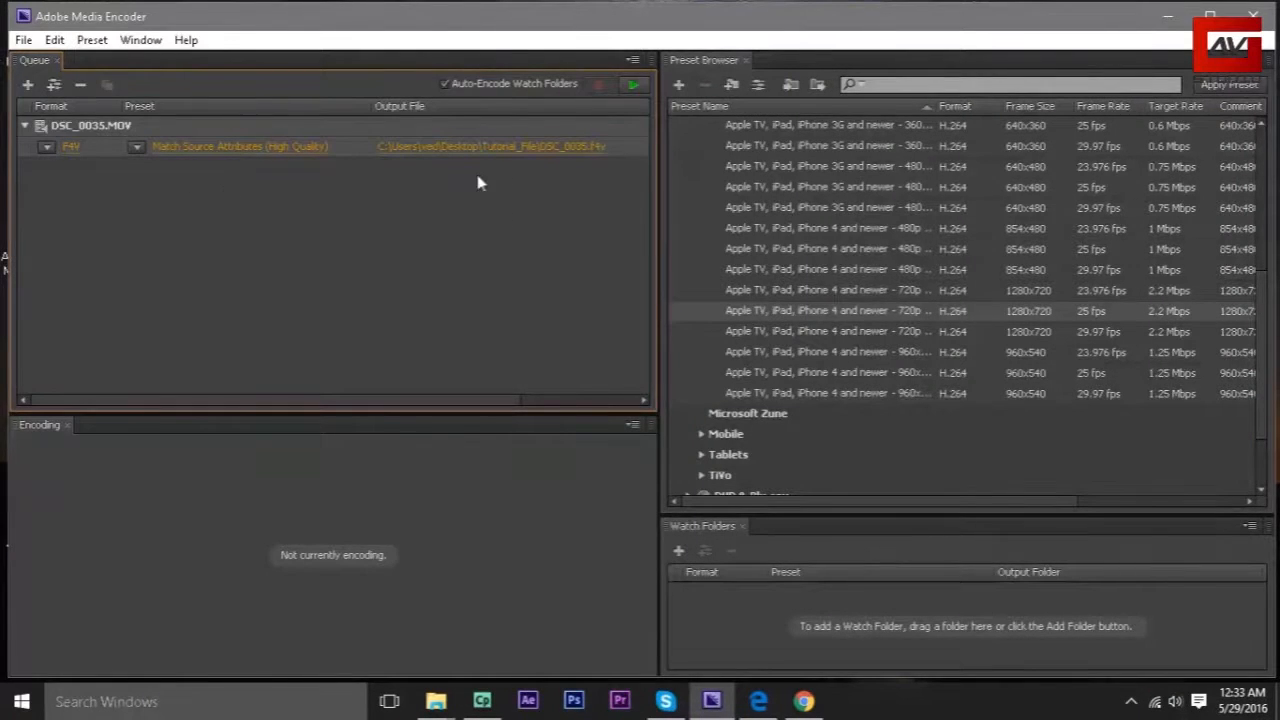
{"action": "mouse_move", "coordinate": [476, 150]}
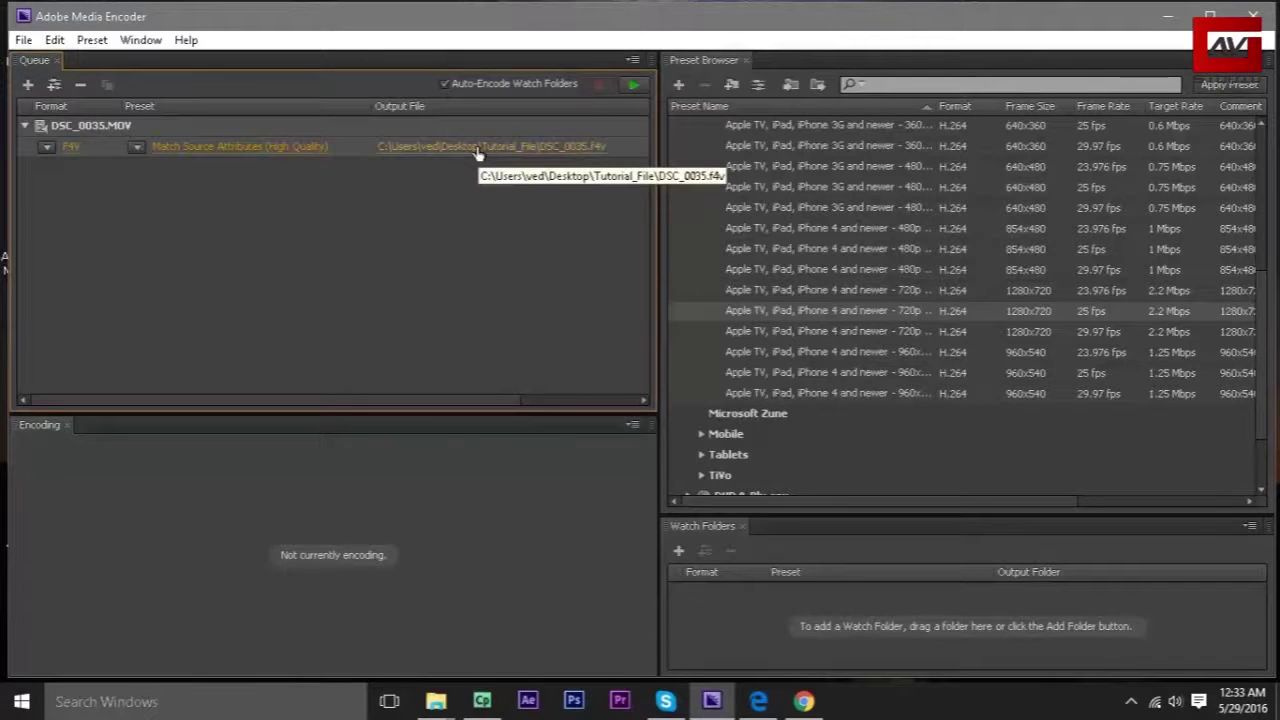
{"action": "left_click", "coordinate": [490, 146]}
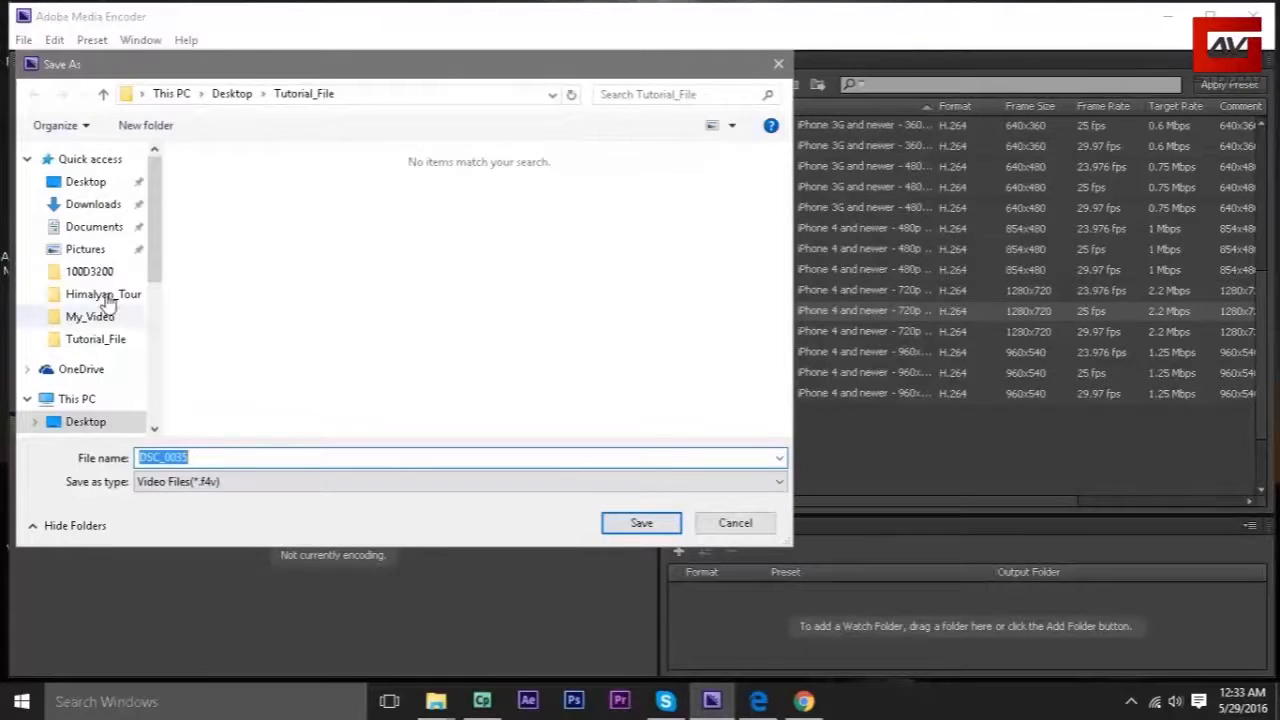
{"action": "left_click", "coordinate": [86, 181]}
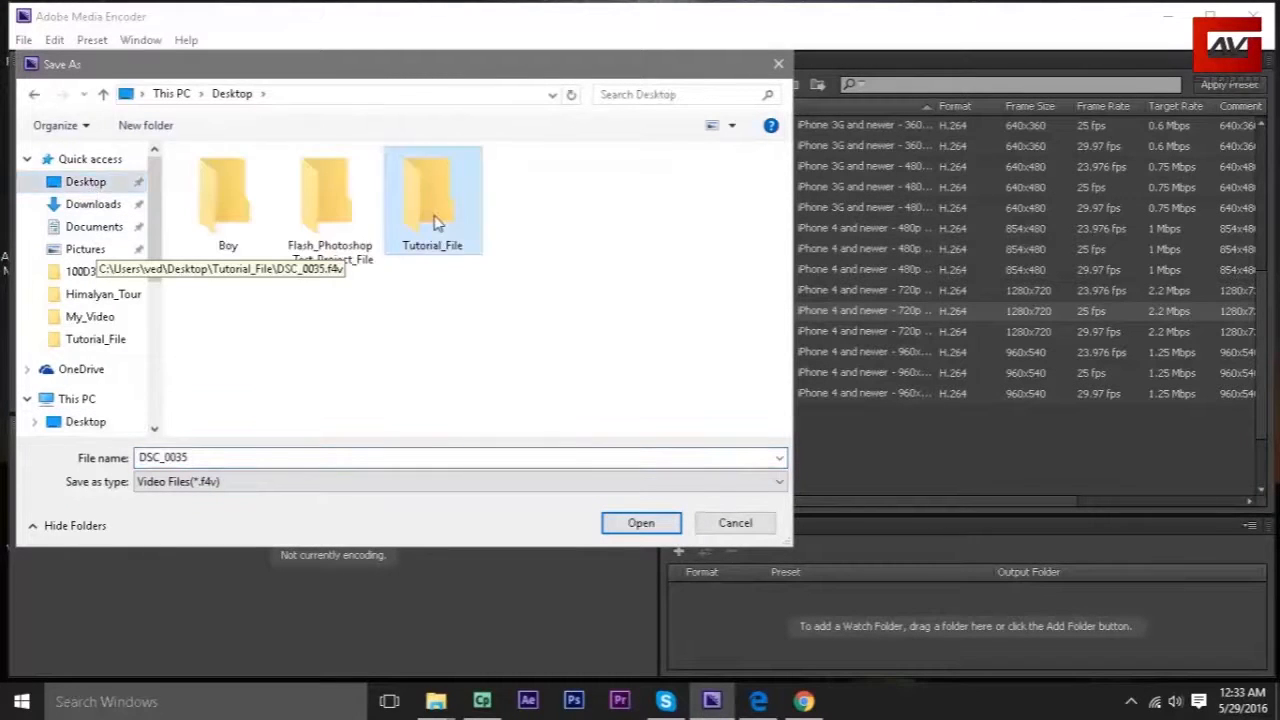
{"action": "double_click", "coordinate": [433, 190]}
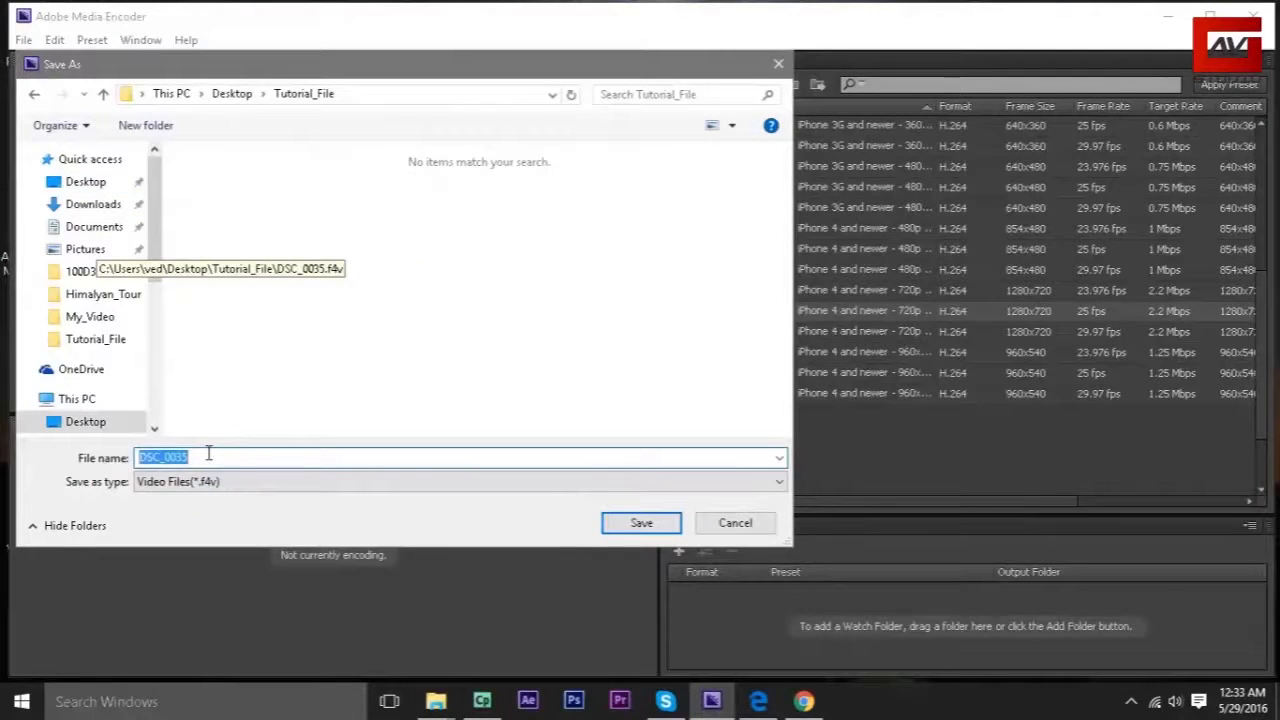
{"action": "key", "text": "Delete"}
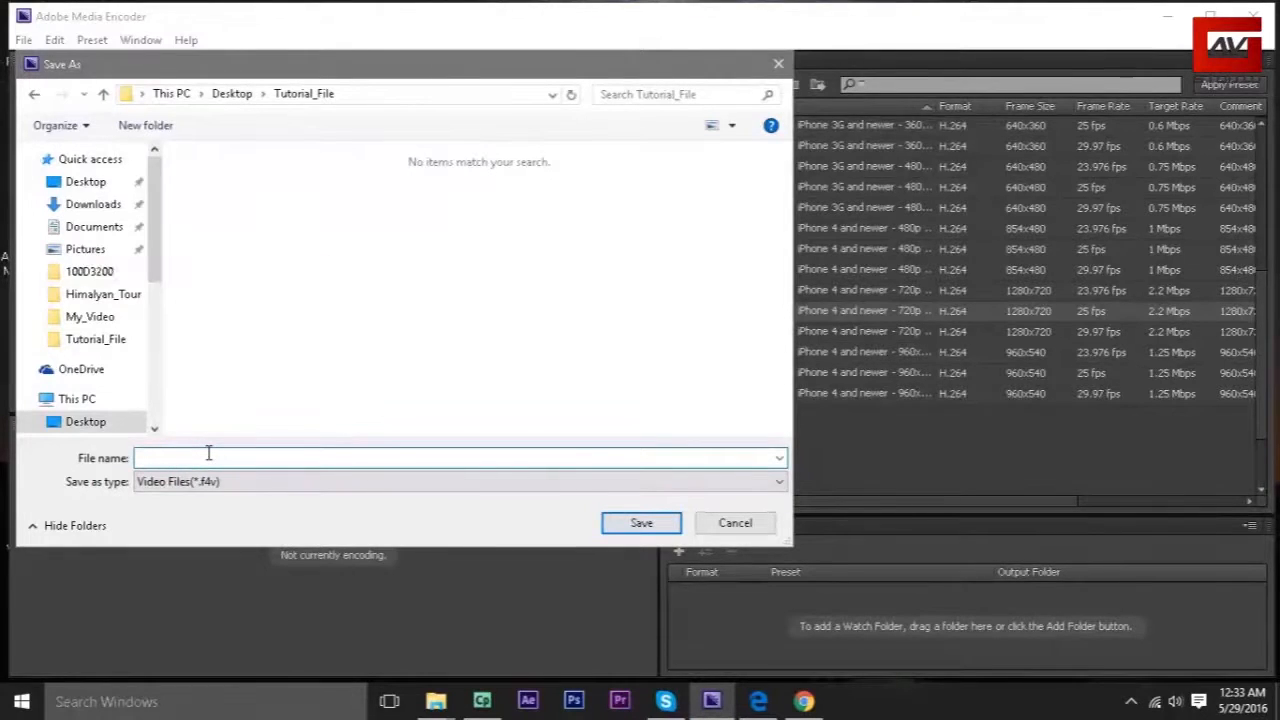
{"action": "type", "text": "Final_Compress_V"}
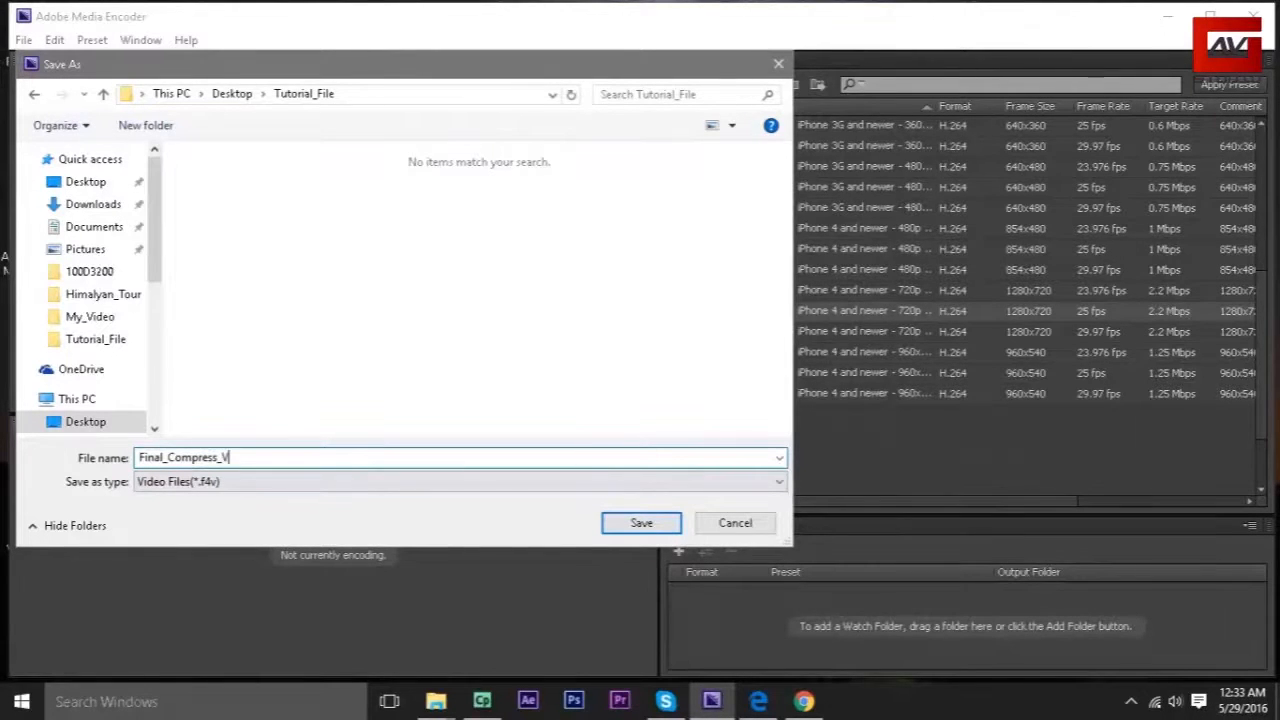
{"action": "type", "text": "ideo"}
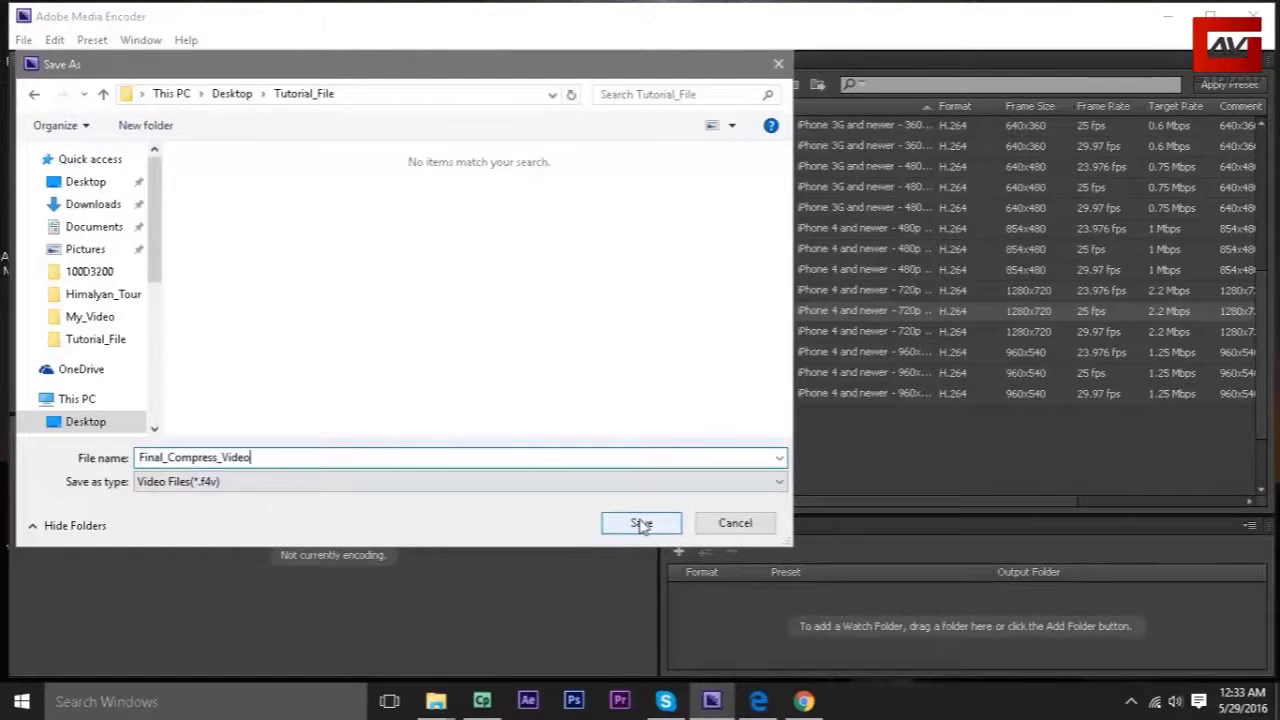
{"action": "left_click", "coordinate": [641, 523]}
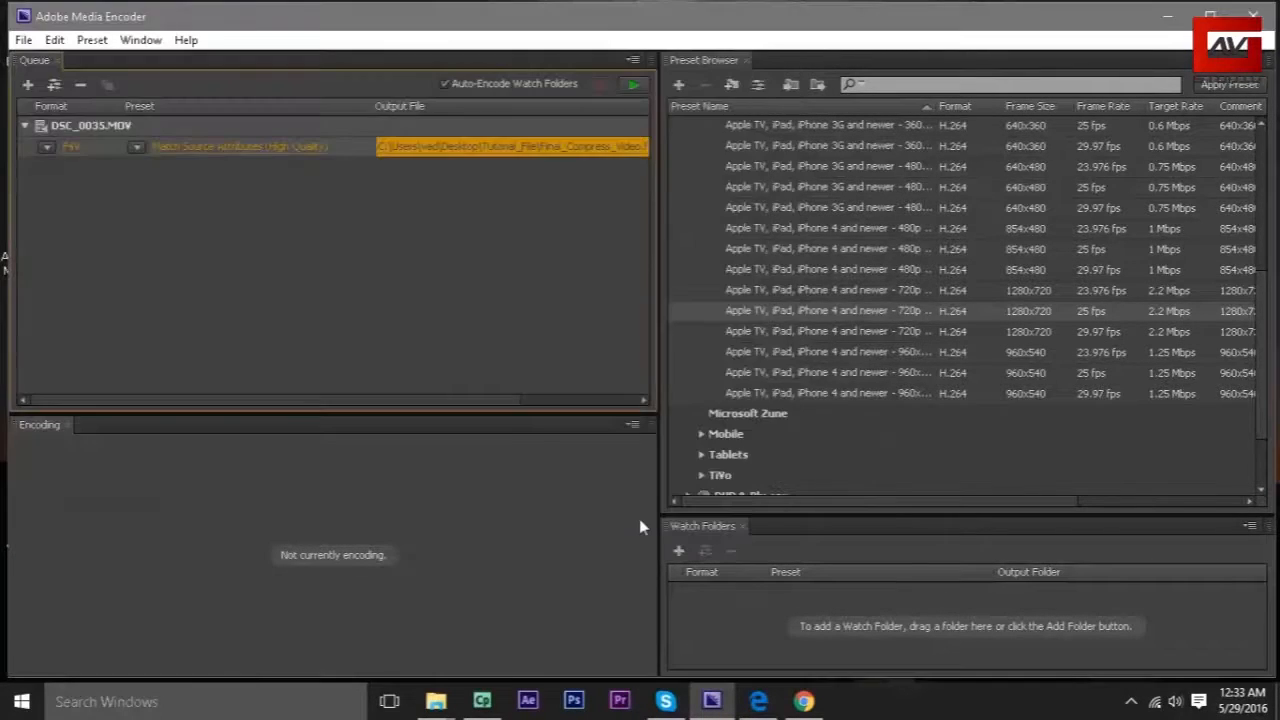
{"action": "mouse_move", "coordinate": [905, 343]}
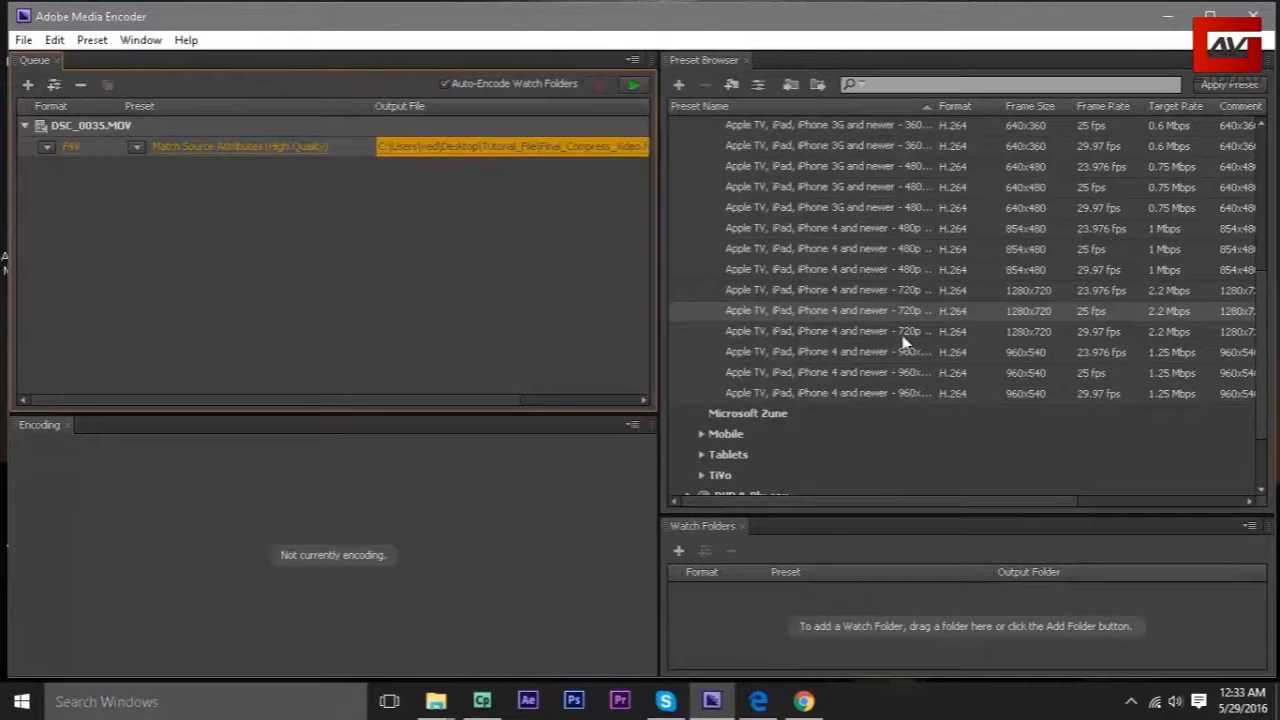
{"action": "mouse_move", "coordinate": [735, 145]}
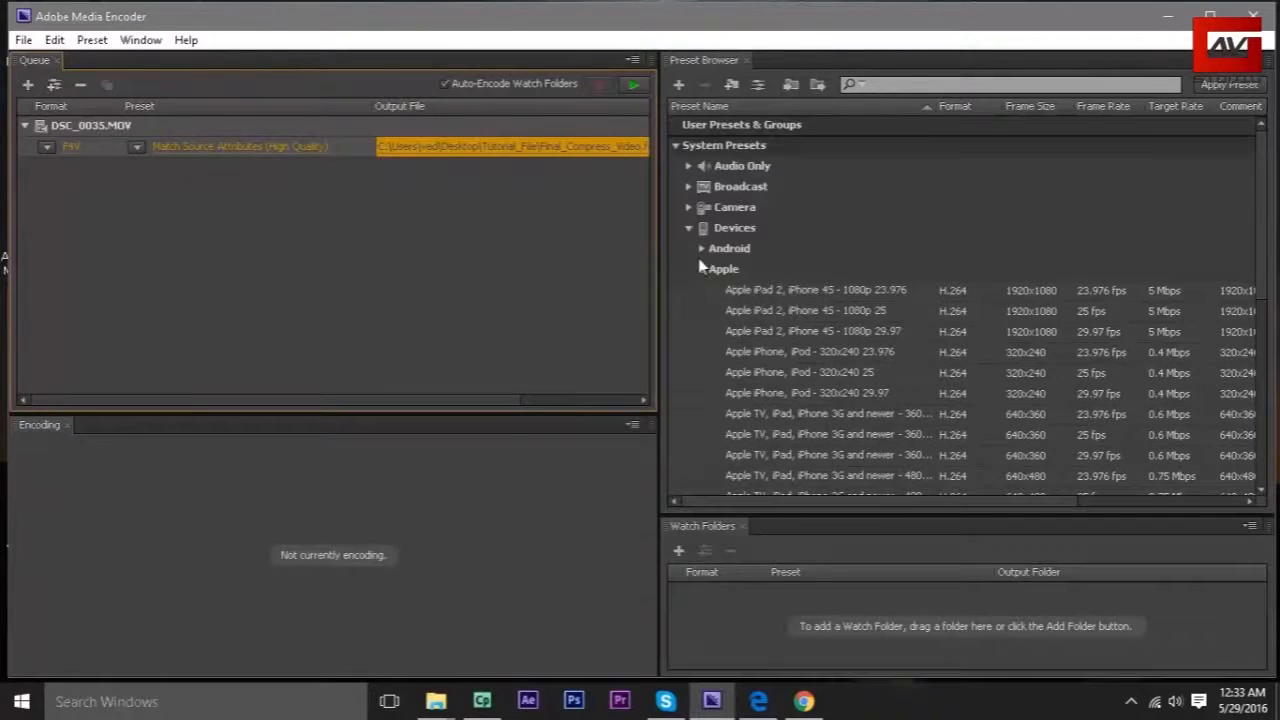
{"action": "left_click", "coordinate": [702, 268]}
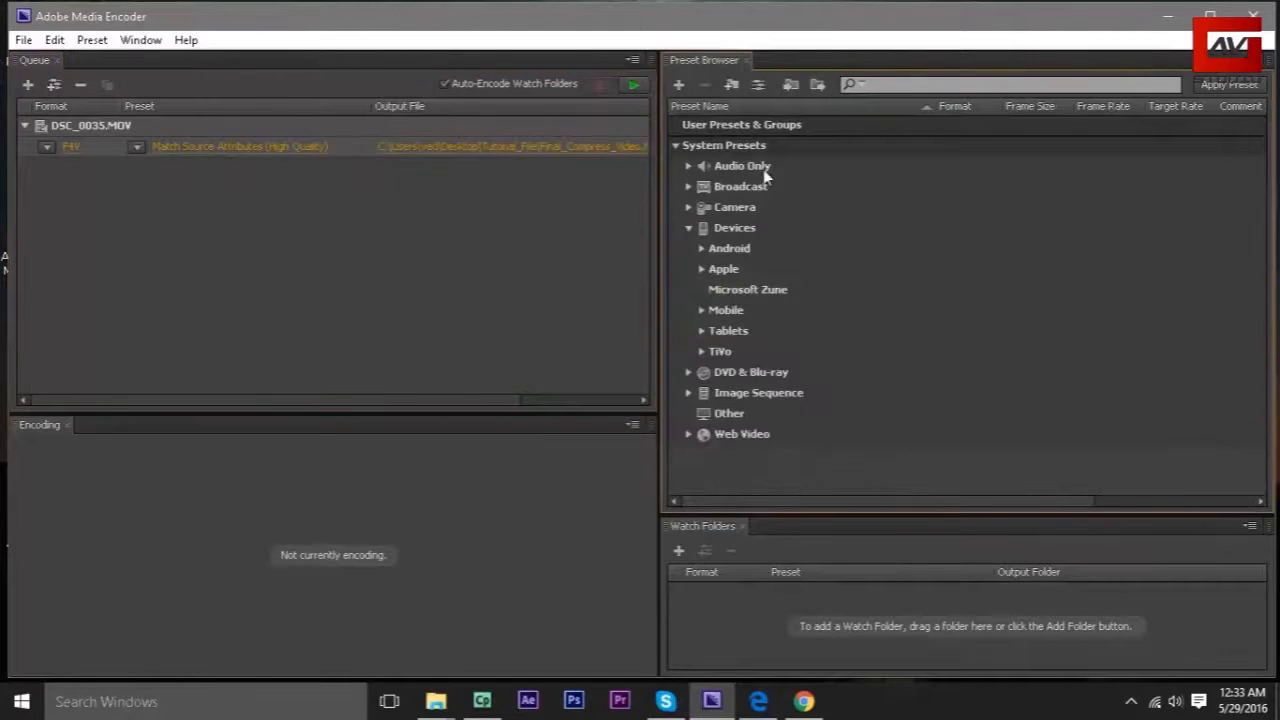
{"action": "left_click", "coordinate": [688, 165]}
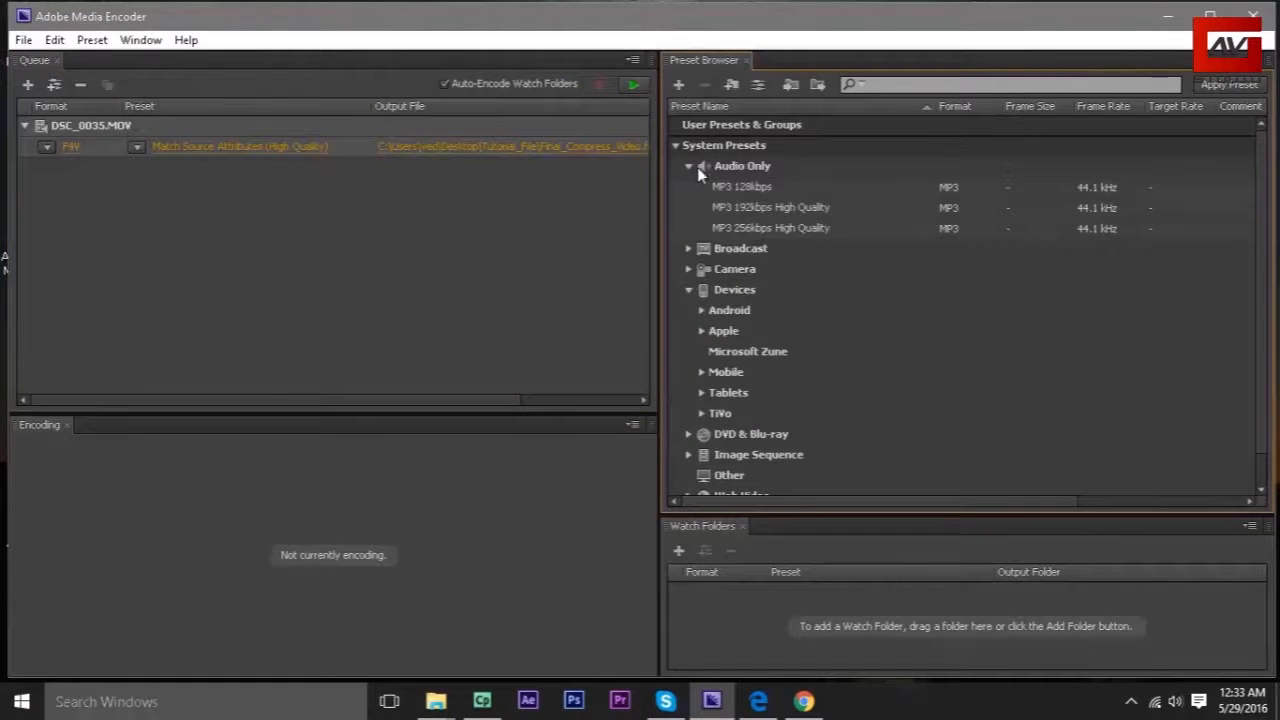
{"action": "left_click", "coordinate": [688, 166]}
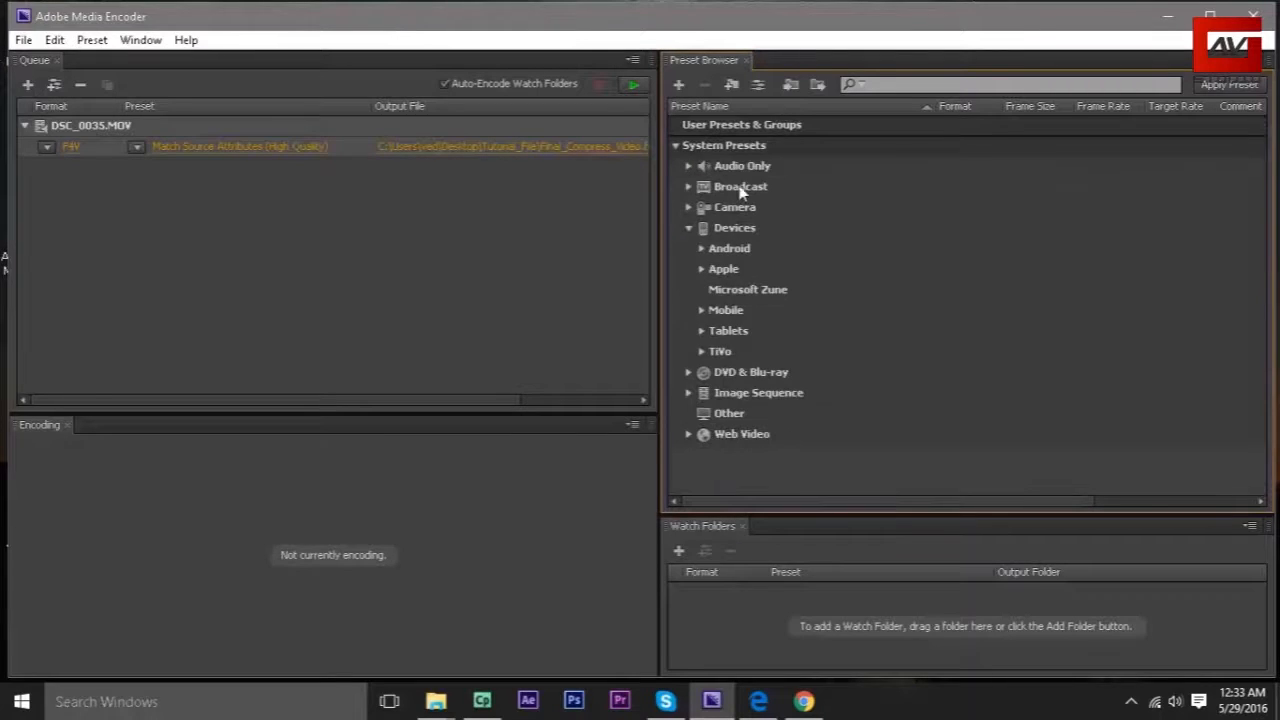
{"action": "left_click", "coordinate": [688, 186]}
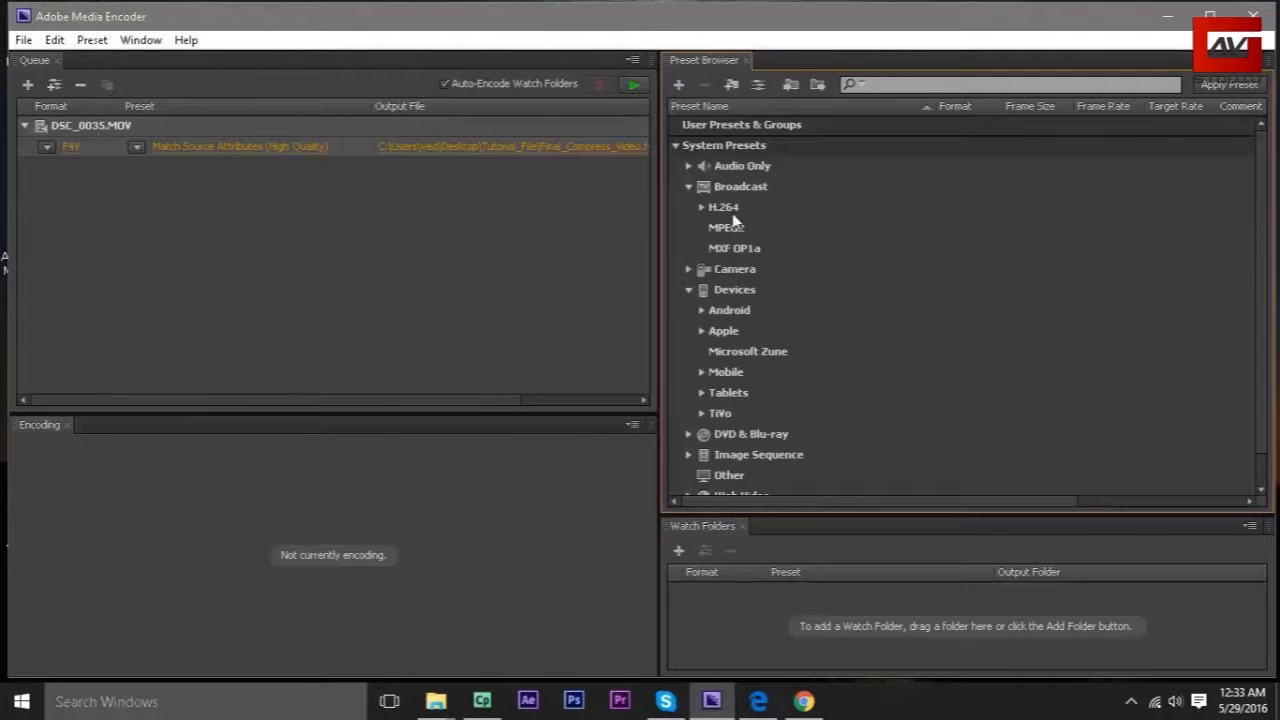
{"action": "left_click", "coordinate": [689, 186]}
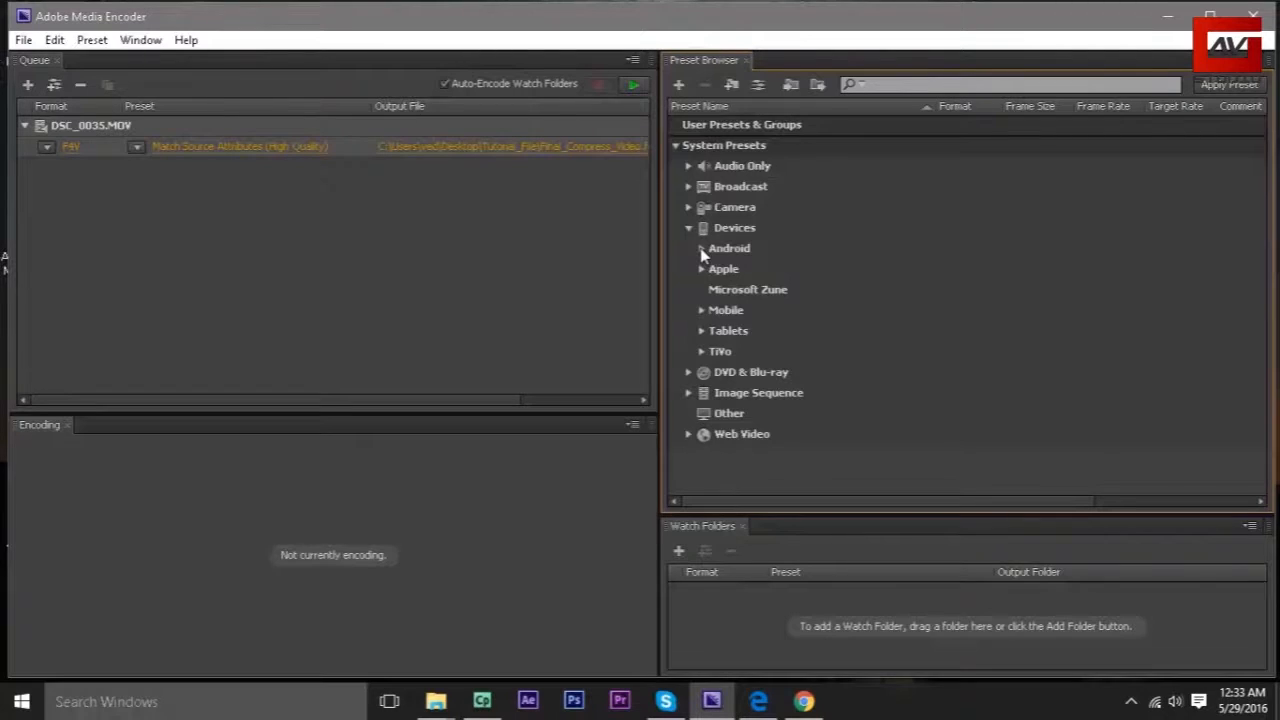
{"action": "left_click", "coordinate": [701, 248]}
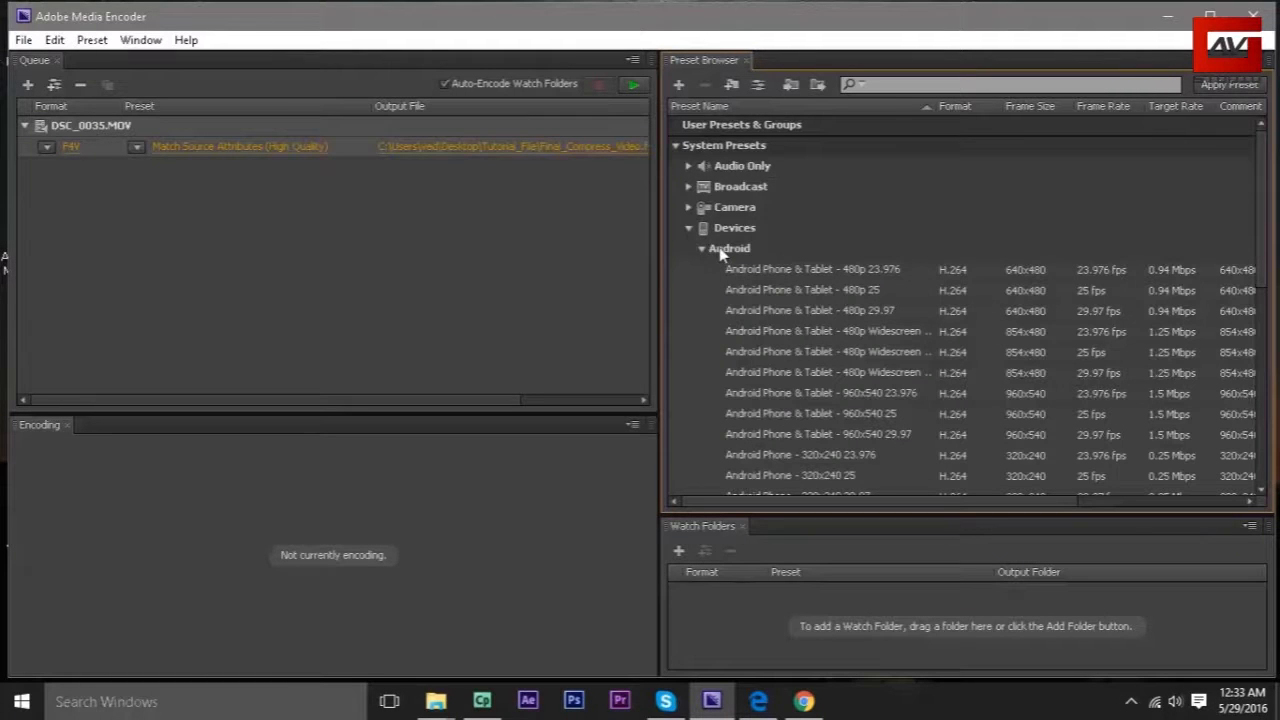
{"action": "left_click", "coordinate": [704, 268]}
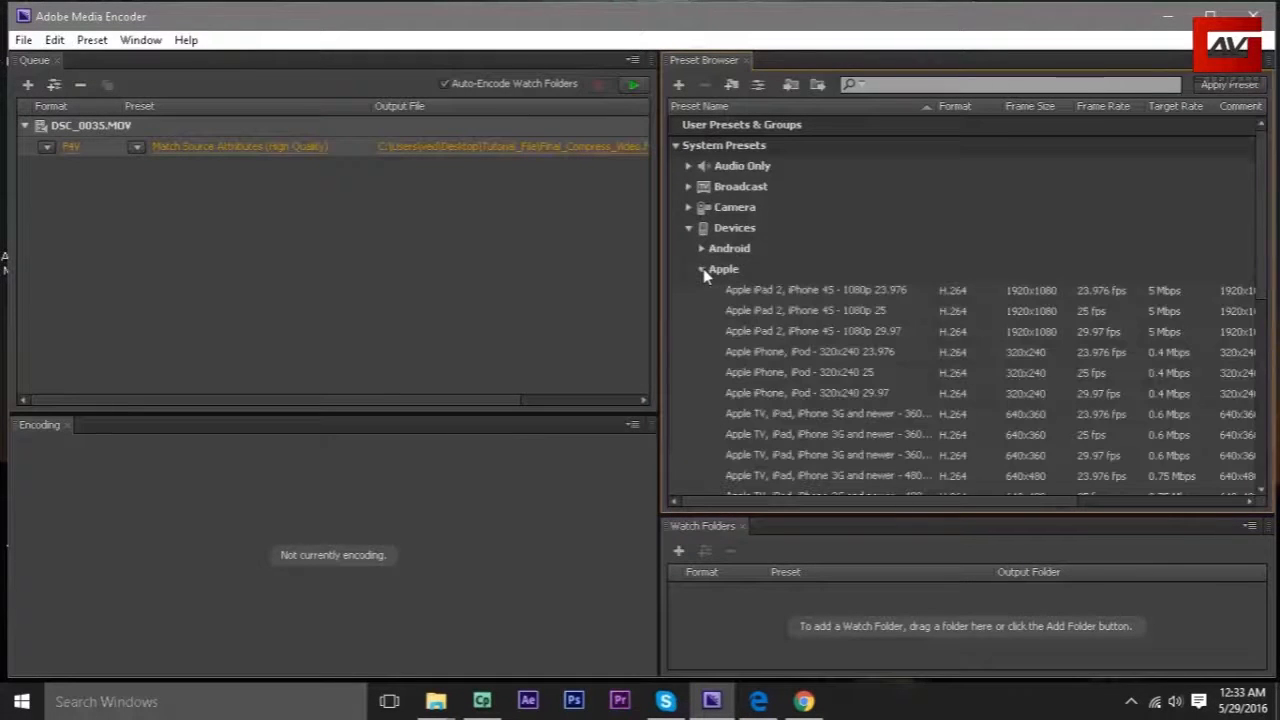
{"action": "mouse_move", "coordinate": [878, 404]}
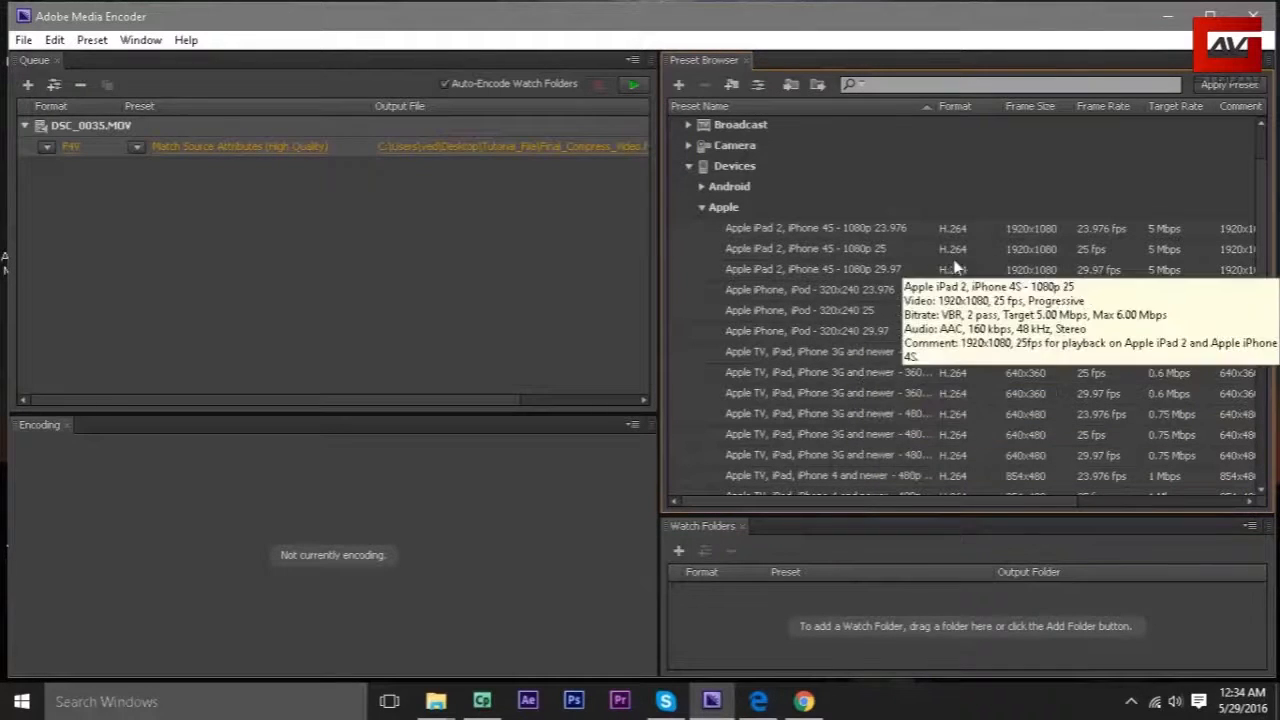
{"action": "mouse_move", "coordinate": [1032, 270]}
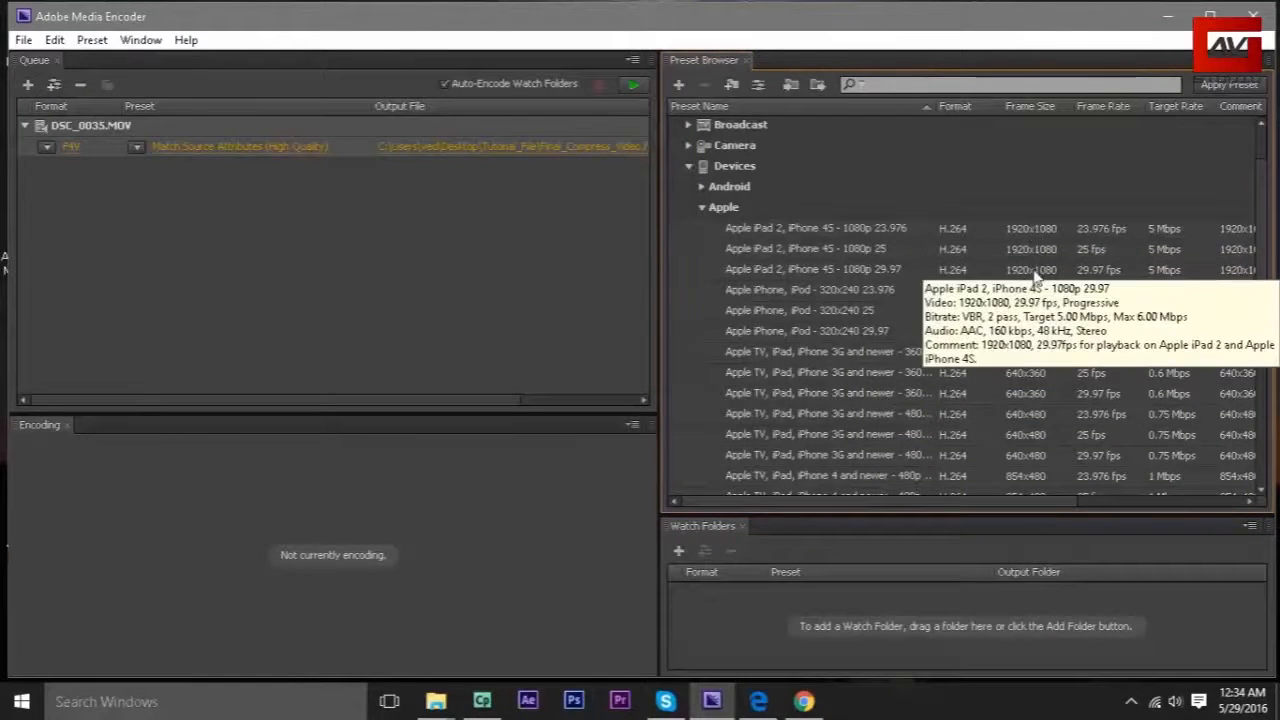
{"action": "mouse_move", "coordinate": [1030, 372]}
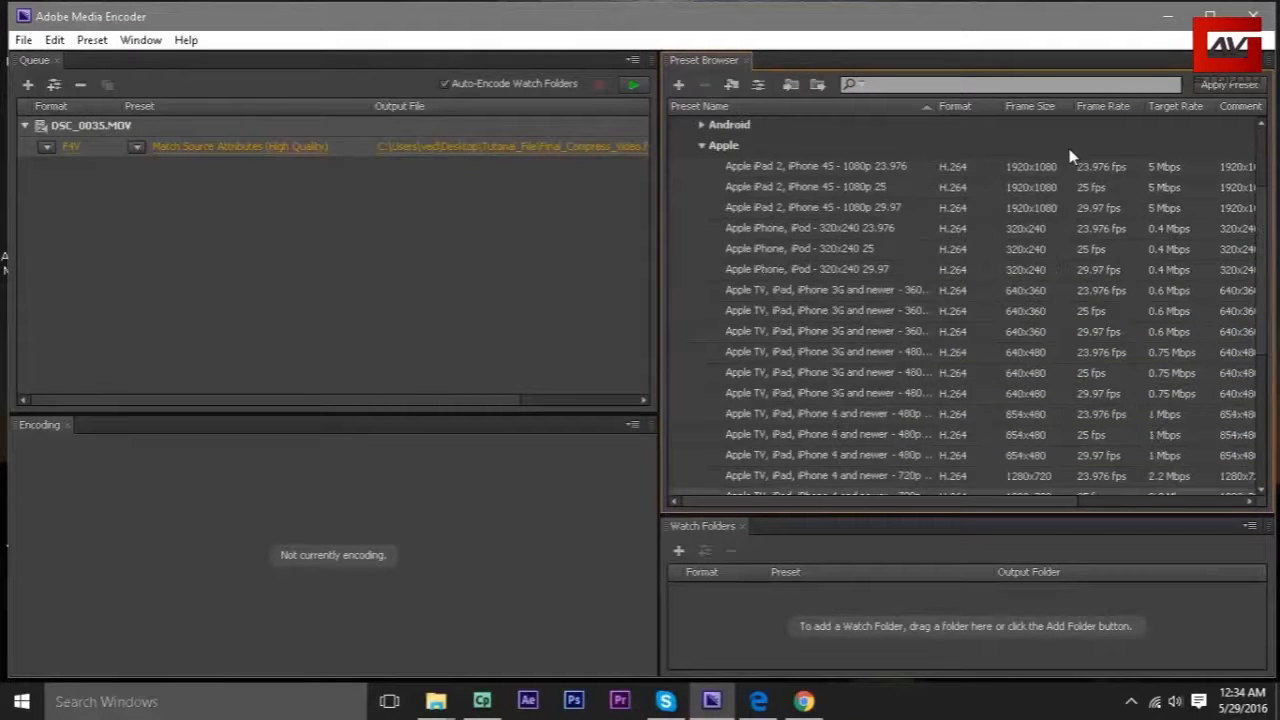
{"action": "scroll", "scroll_direction": "down", "scroll_amount": 3}
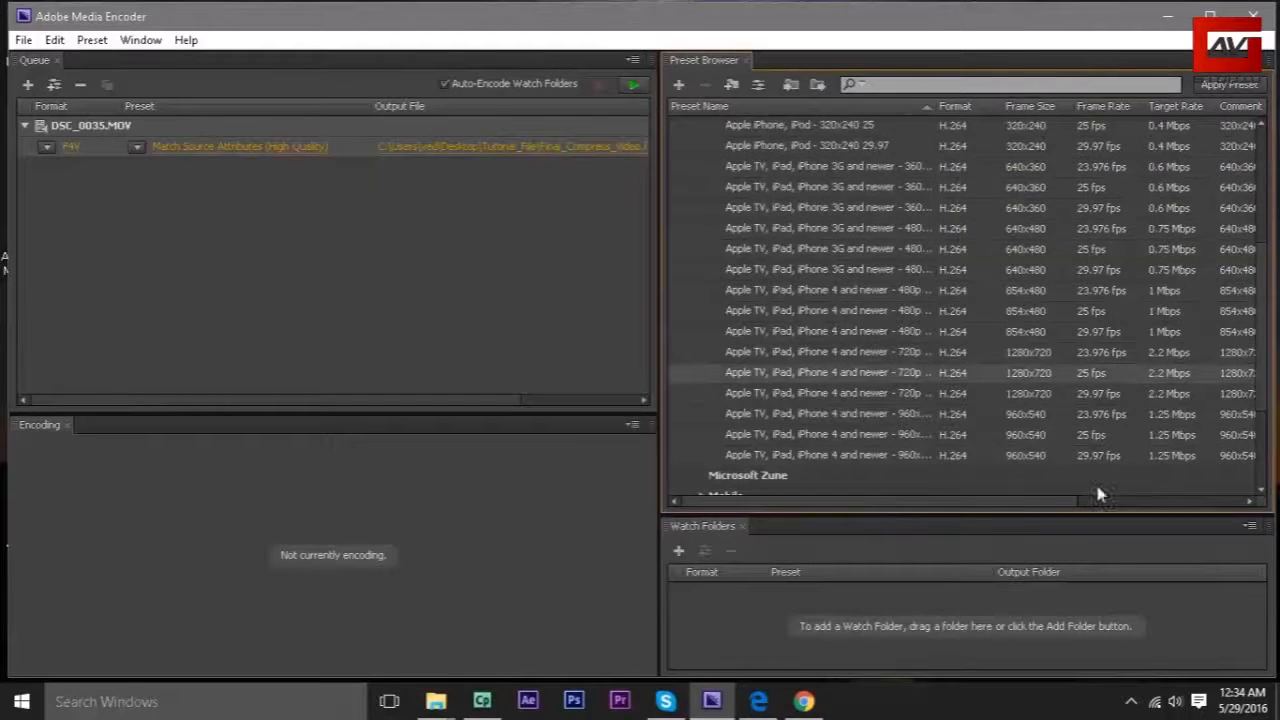
{"action": "mouse_move", "coordinate": [1020, 378]}
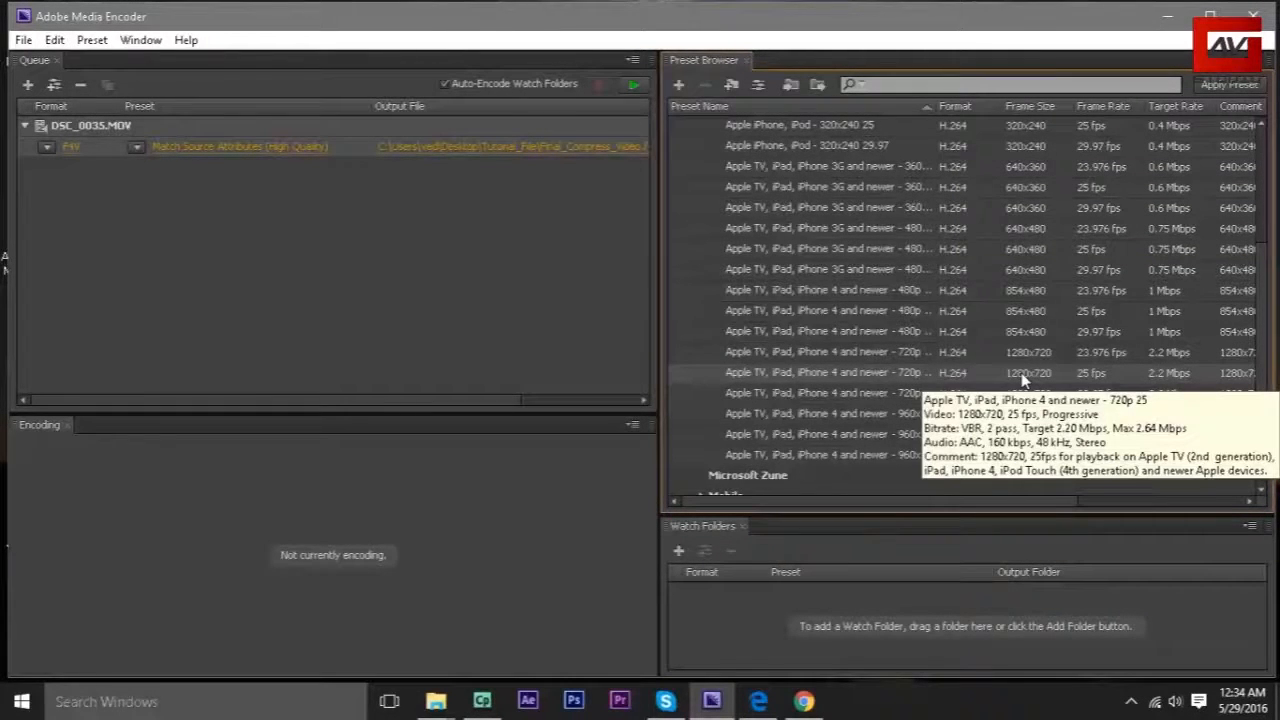
{"action": "mouse_move", "coordinate": [1035, 383]}
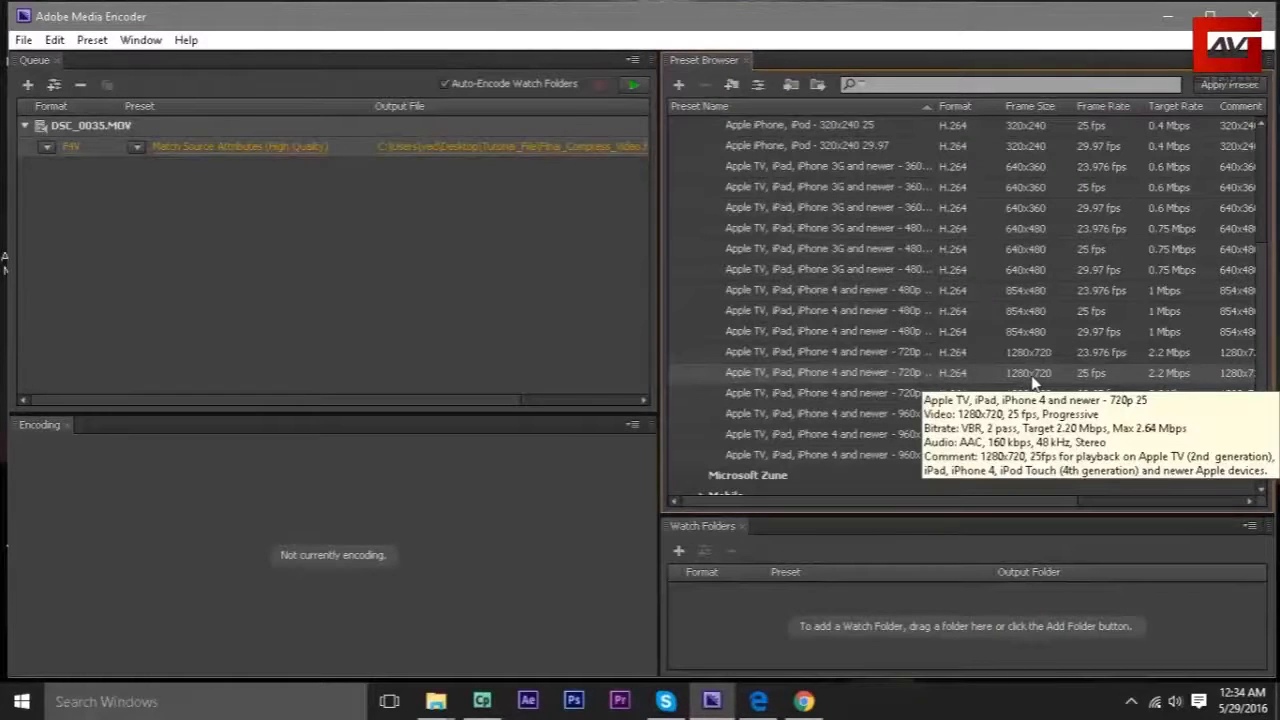
{"action": "mouse_move", "coordinate": [929, 377]}
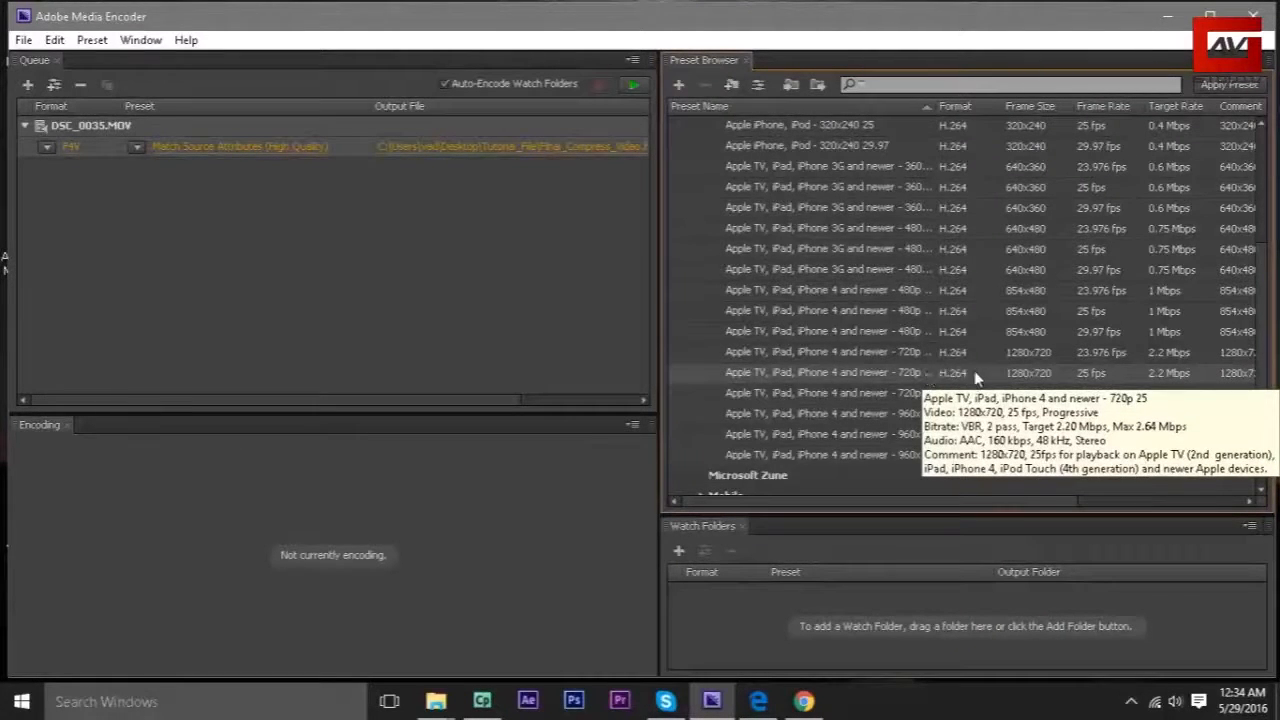
{"action": "mouse_move", "coordinate": [648, 272]}
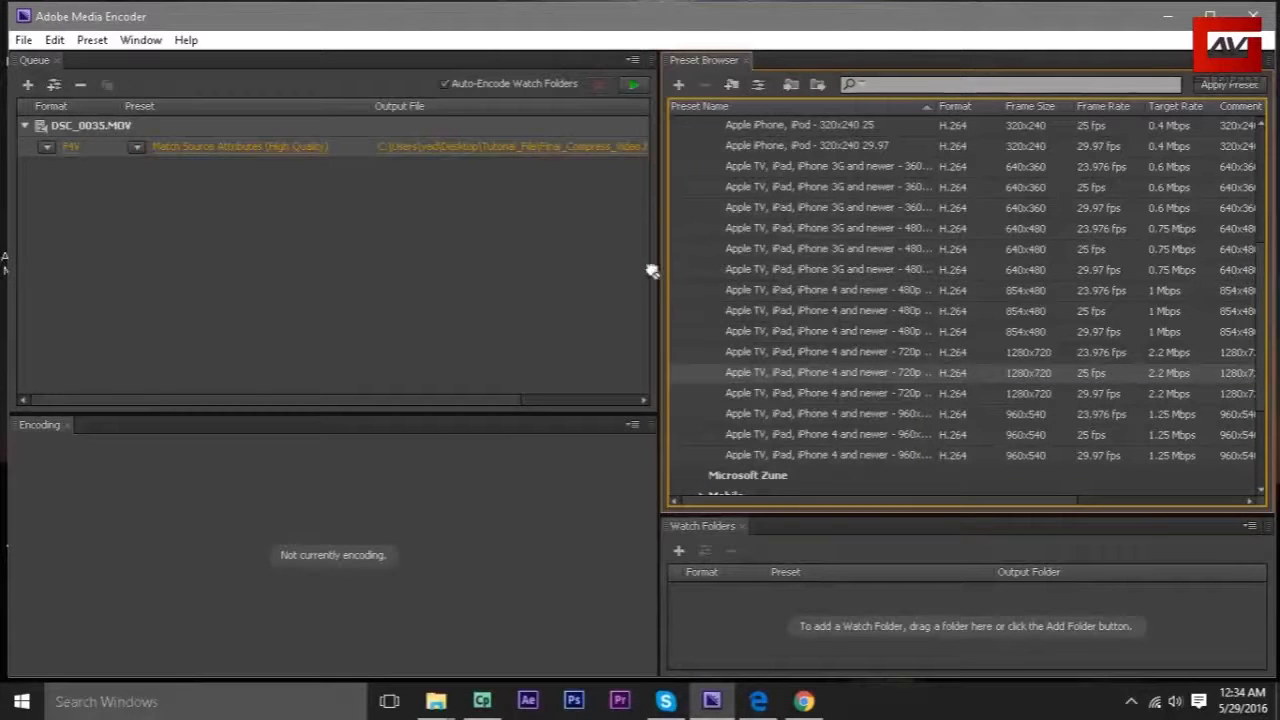
{"action": "left_click", "coordinate": [300, 148]}
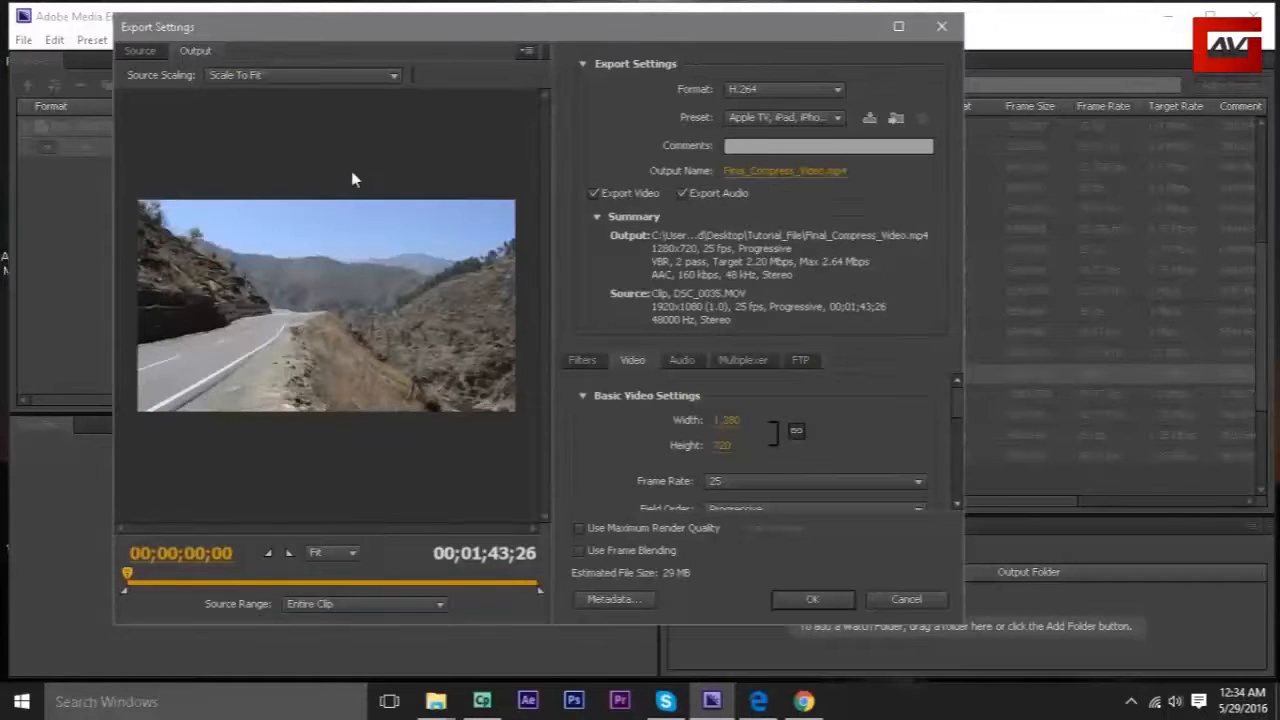
{"action": "mouse_move", "coordinate": [283, 467]}
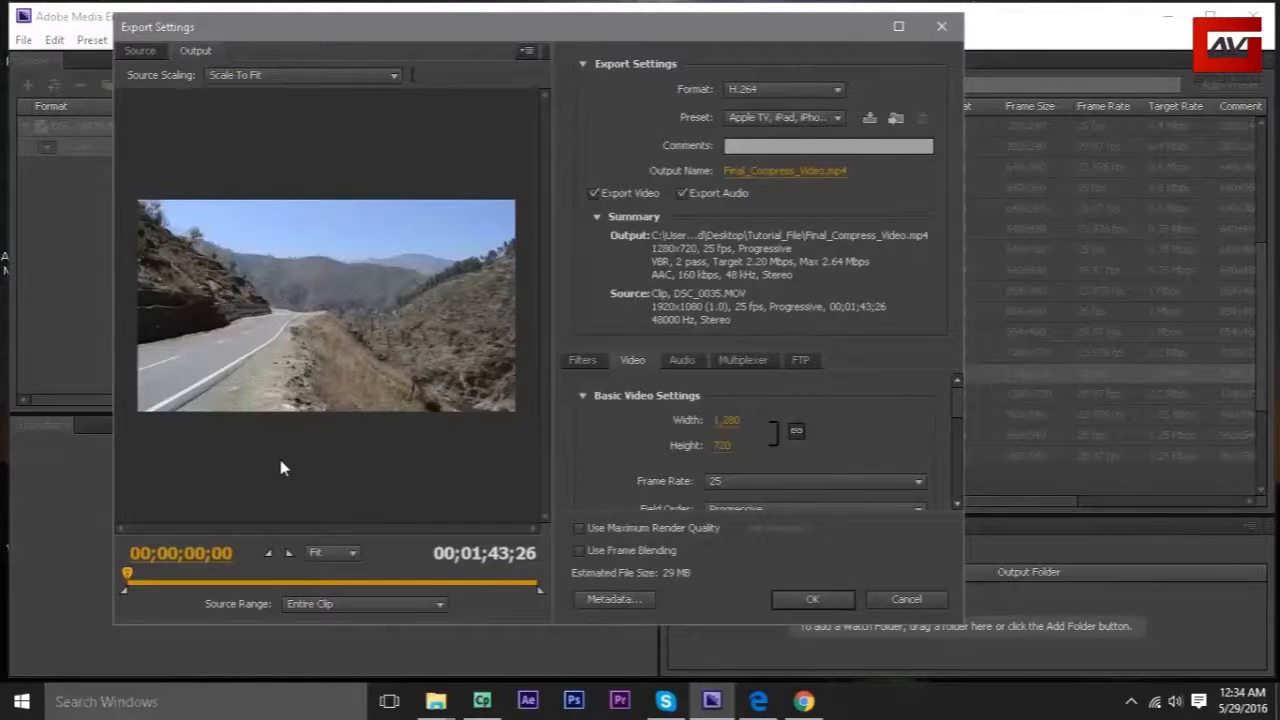
{"action": "mouse_move", "coordinate": [936, 367]}
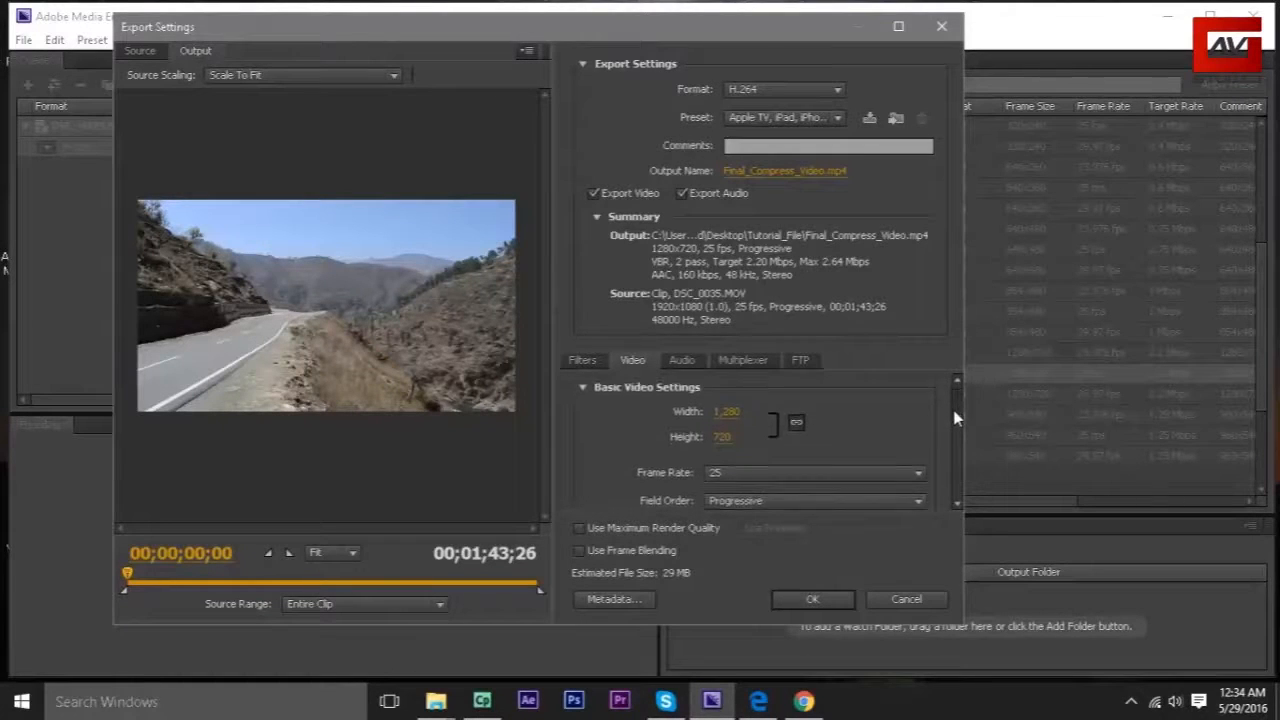
{"action": "scroll", "scroll_direction": "down", "scroll_amount": 3}
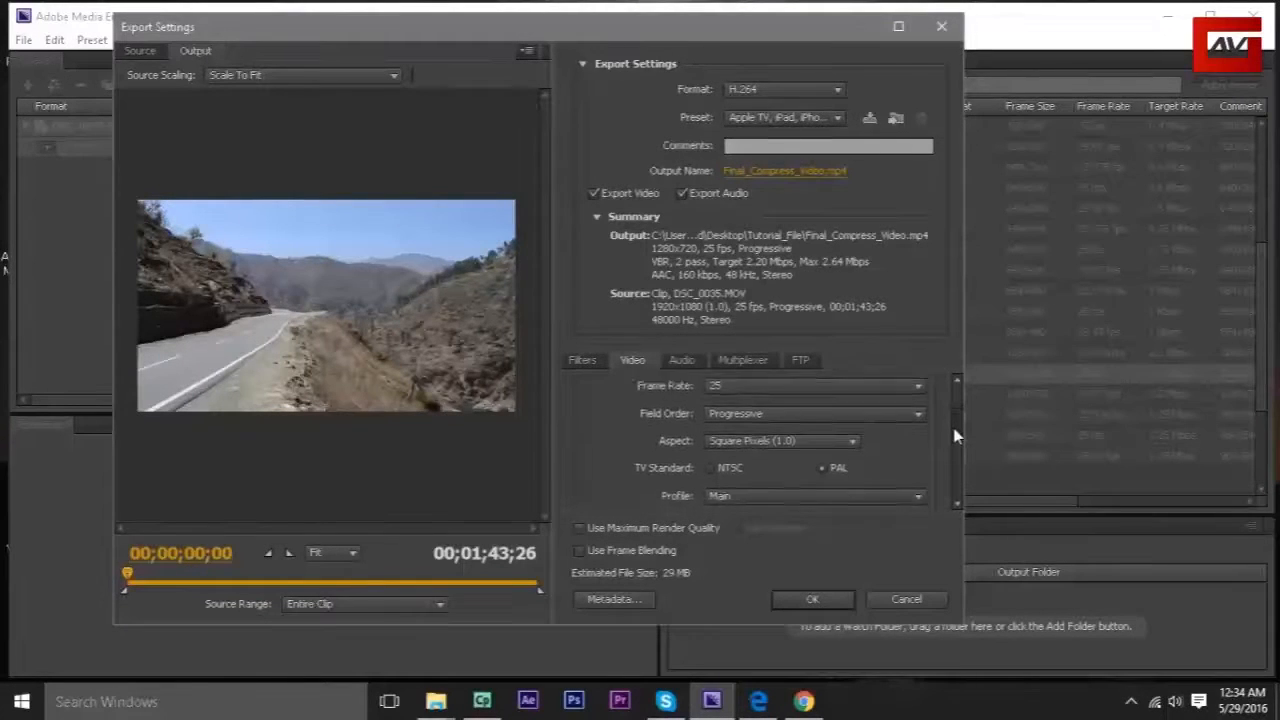
{"action": "scroll", "scroll_direction": "down", "scroll_amount": 3}
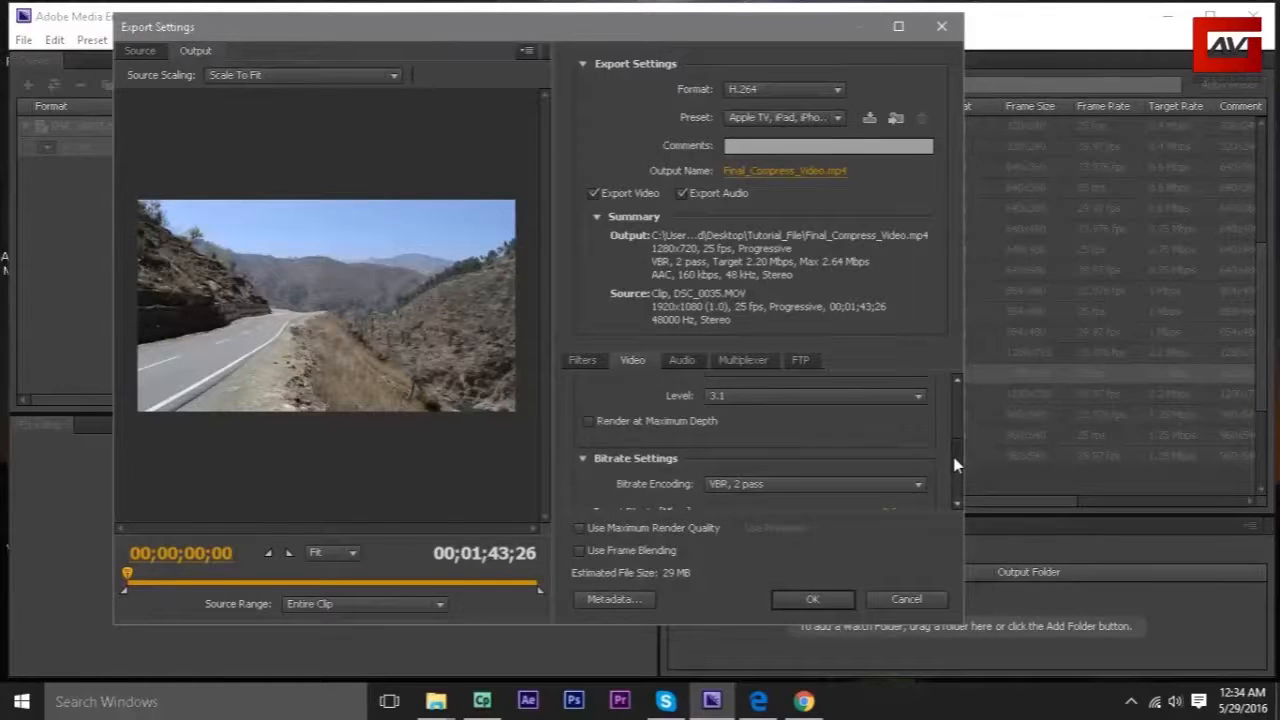
{"action": "scroll", "scroll_direction": "down", "scroll_amount": 3}
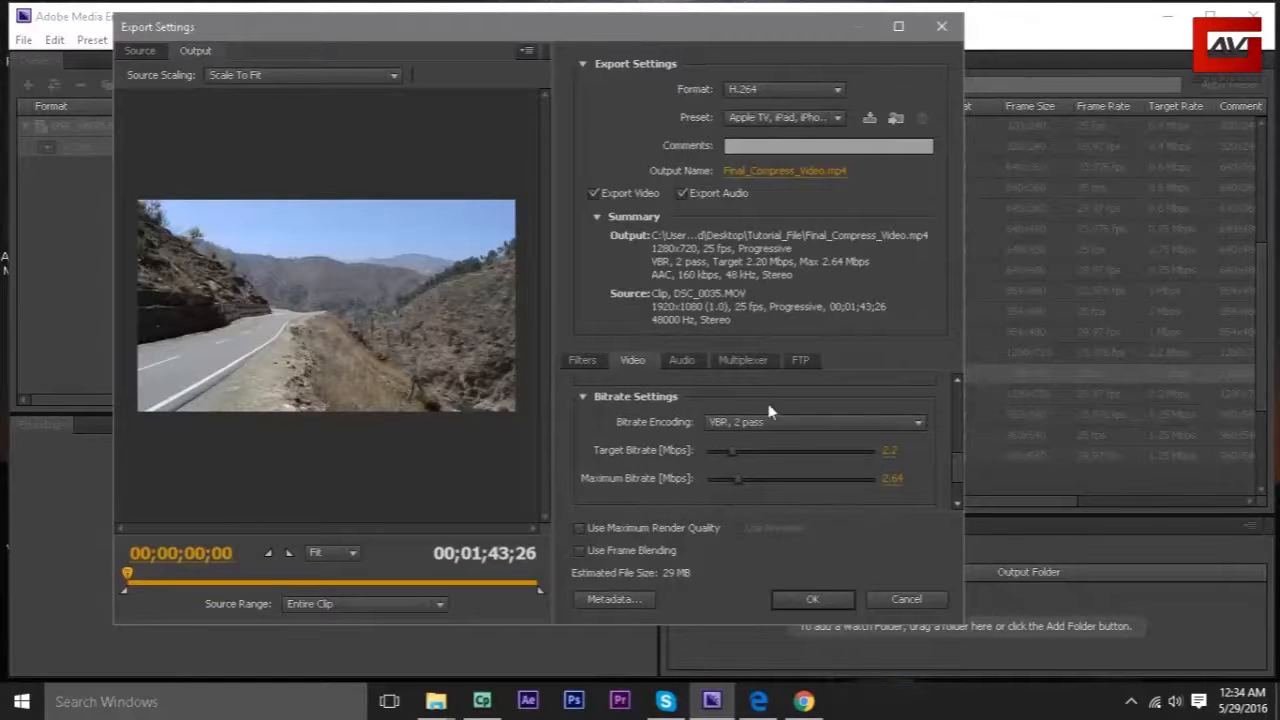
{"action": "mouse_move", "coordinate": [868, 428]}
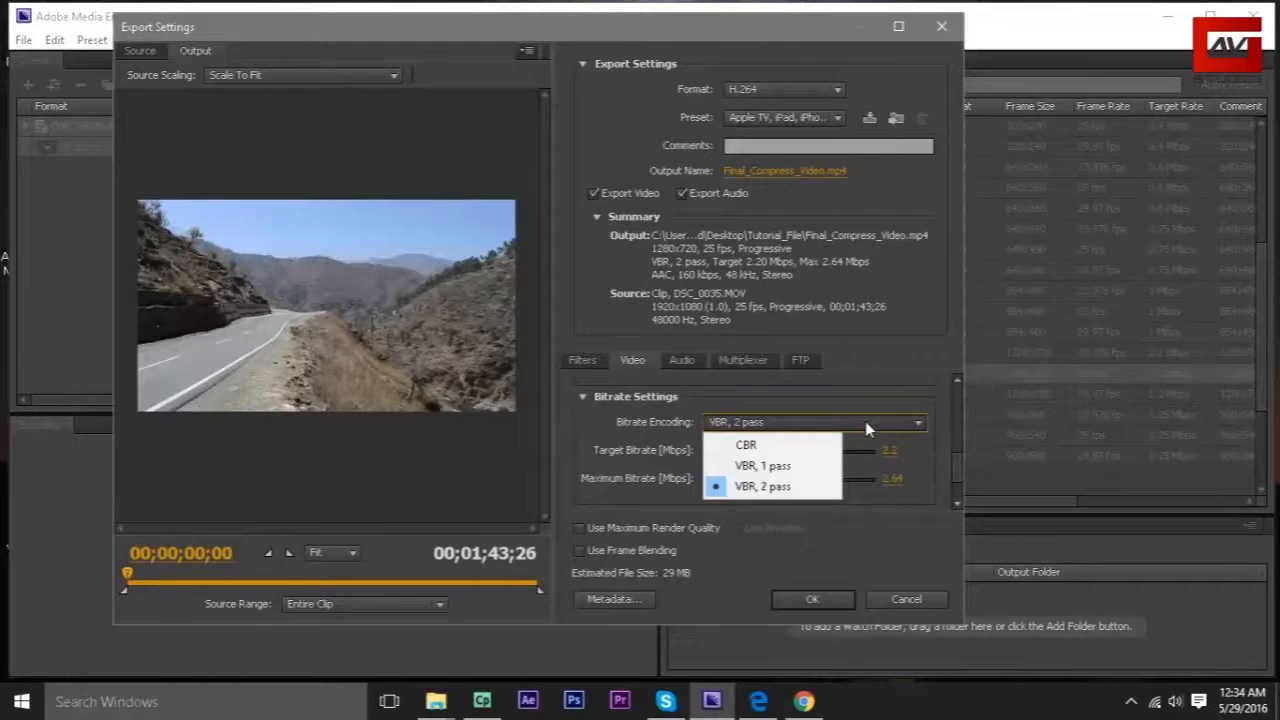
{"action": "mouse_move", "coordinate": [772, 465]}
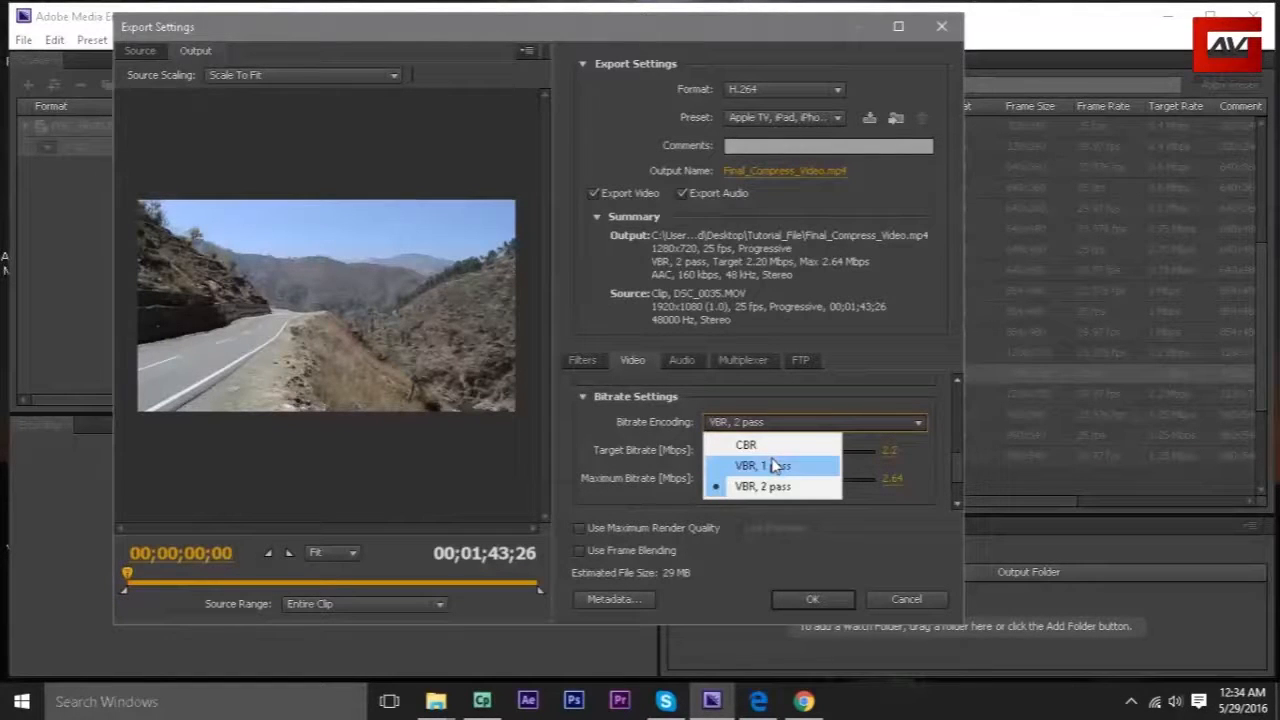
Switch H.264 bitrate encoding to CBR at 1.3 Mbps, enable maximum render quality, and accept.
{"action": "left_click", "coordinate": [772, 486]}
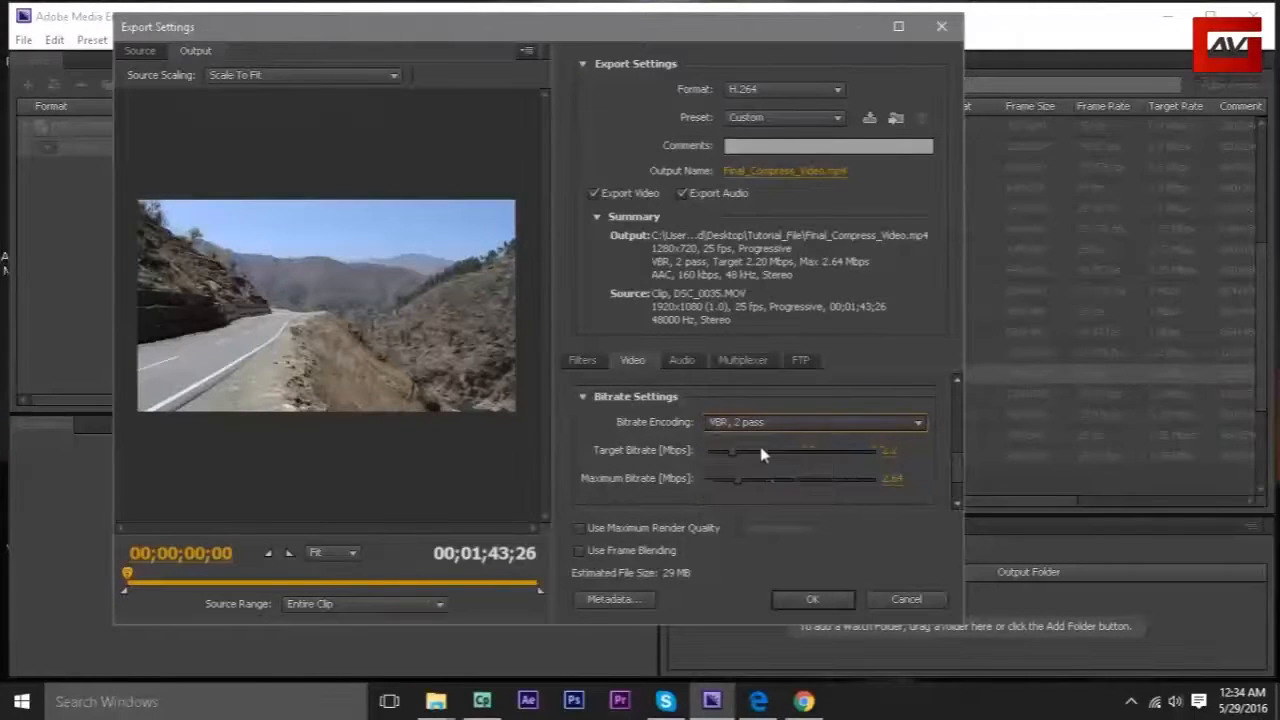
{"action": "left_click", "coordinate": [813, 422]}
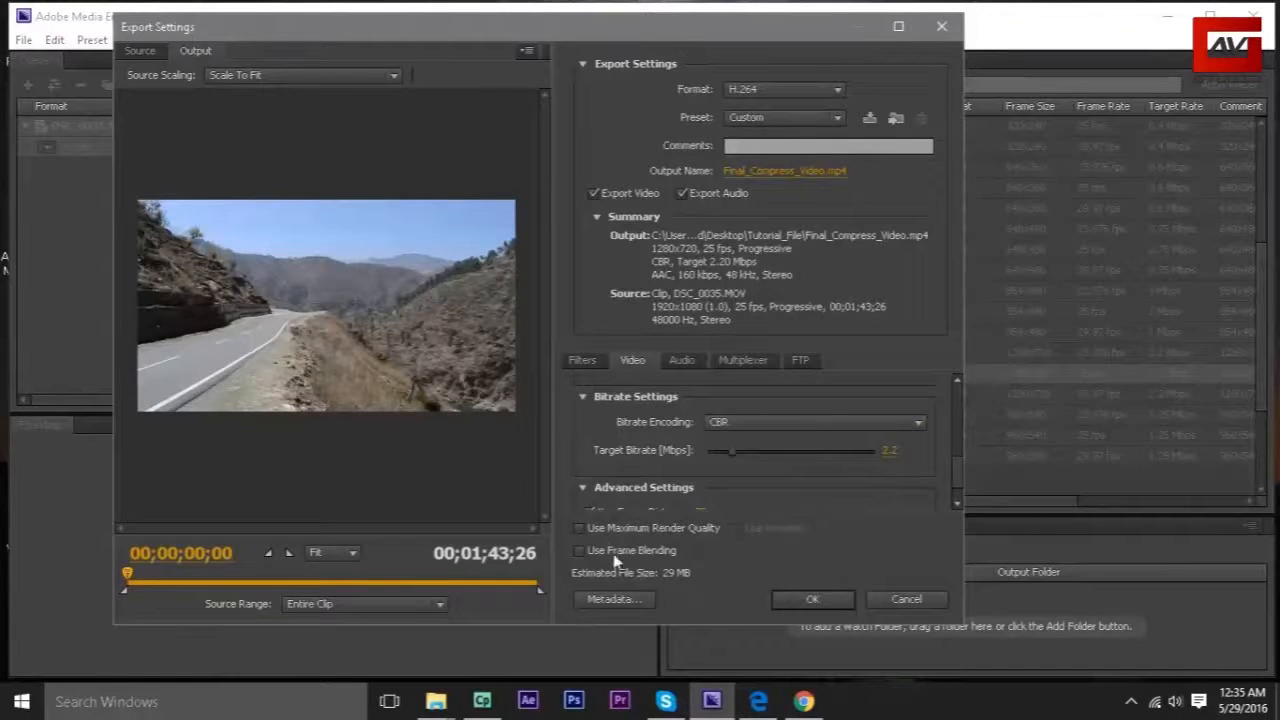
{"action": "left_click", "coordinate": [579, 528]}
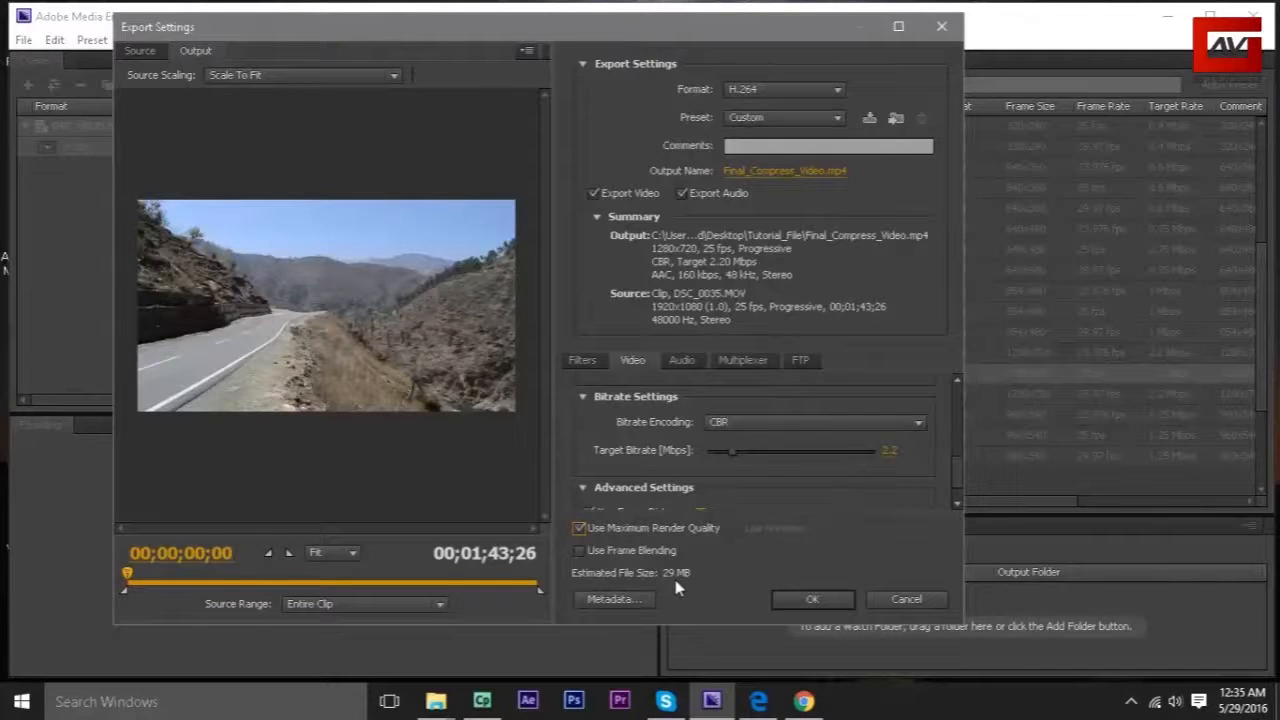
{"action": "mouse_move", "coordinate": [748, 465]}
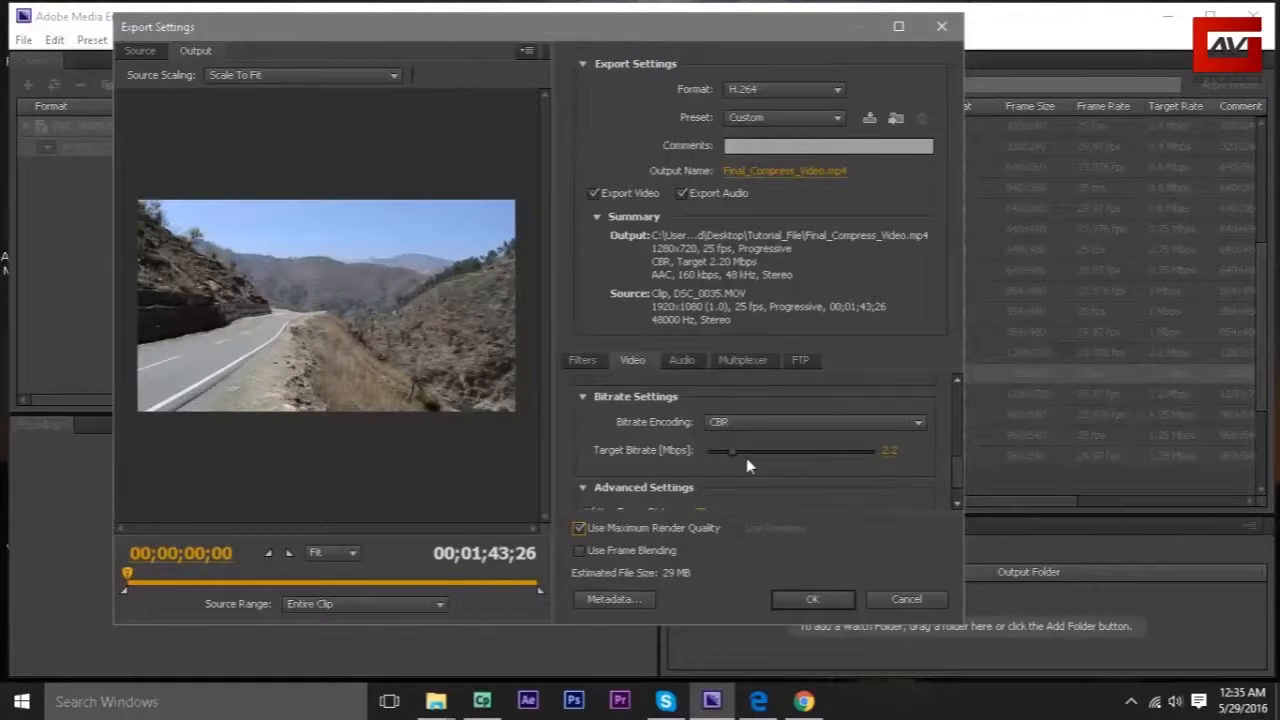
{"action": "mouse_move", "coordinate": [733, 458]}
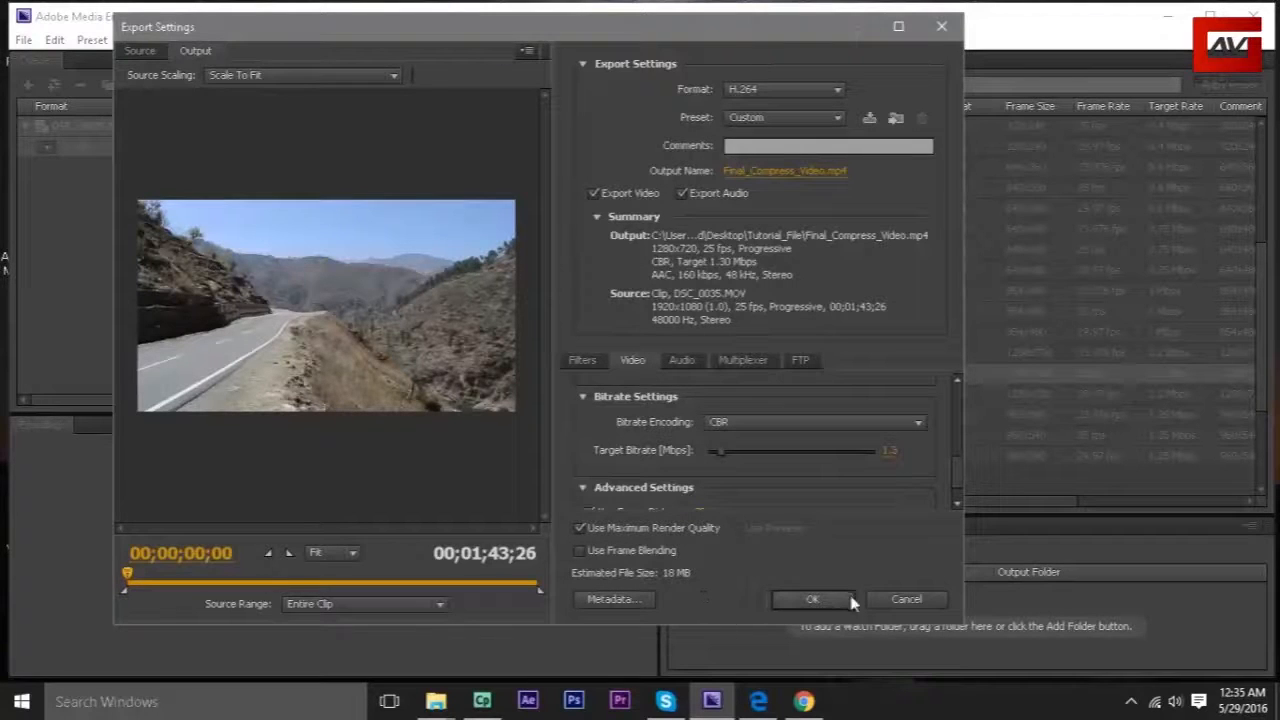
{"action": "left_click", "coordinate": [814, 599]}
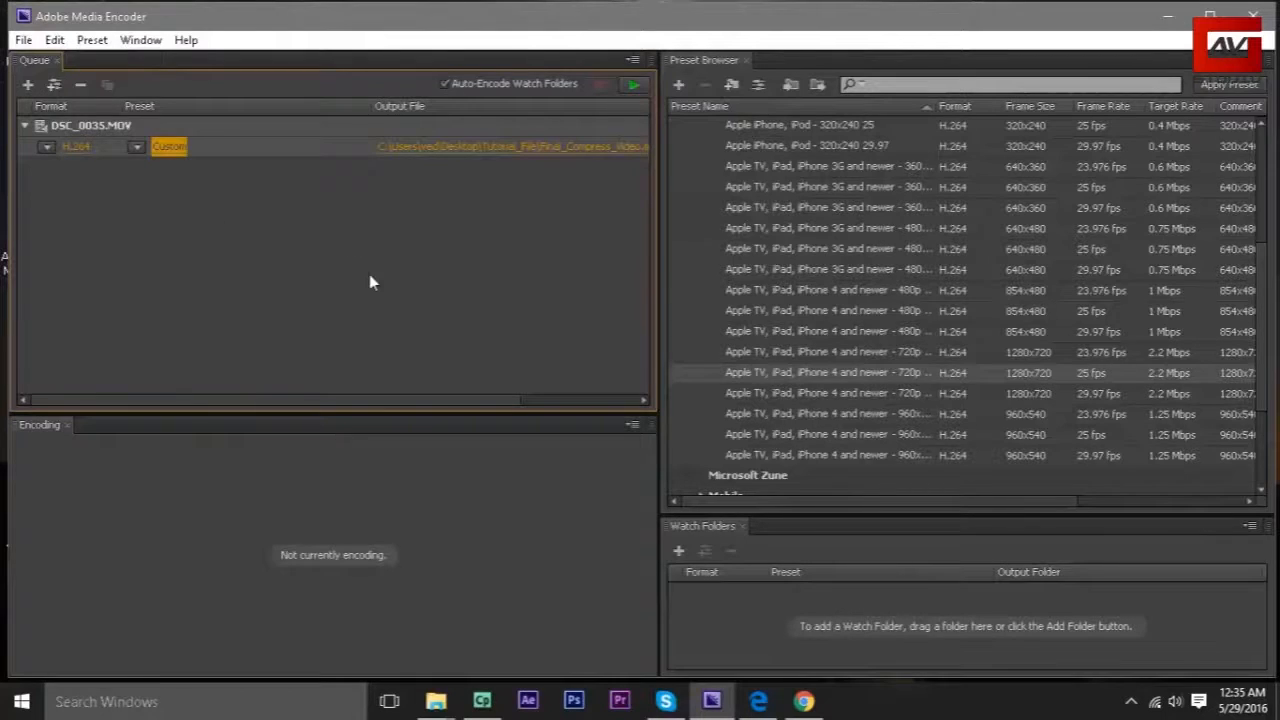
{"action": "mouse_move", "coordinate": [628, 85]}
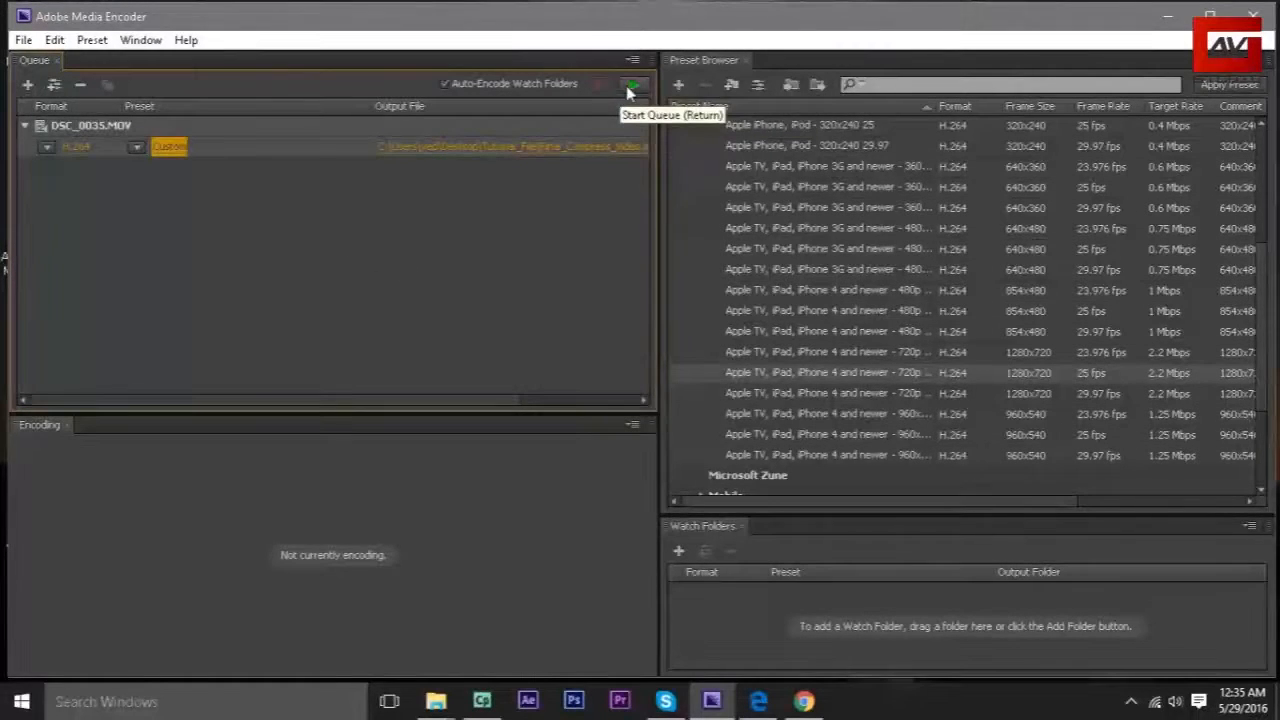
Start the queue to encode DSC_0035.MOV with the custom H.264 preset.
{"action": "left_click", "coordinate": [626, 82]}
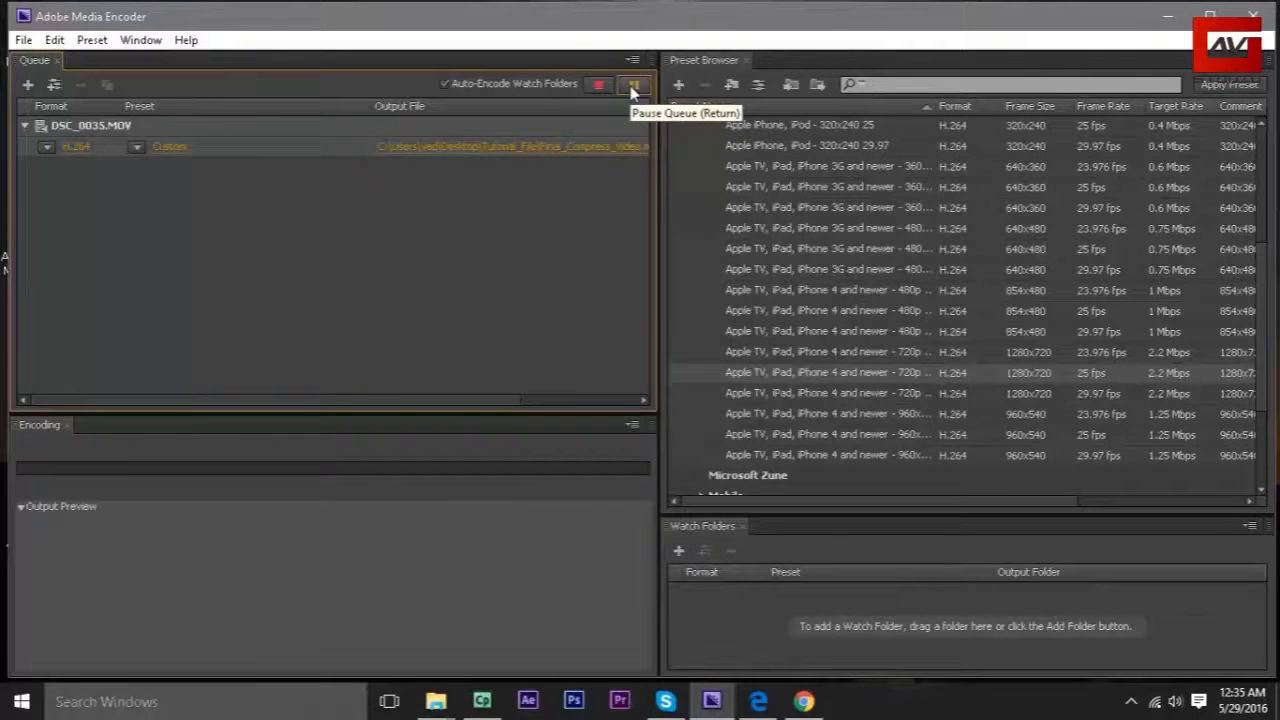
{"action": "left_click", "coordinate": [625, 84]}
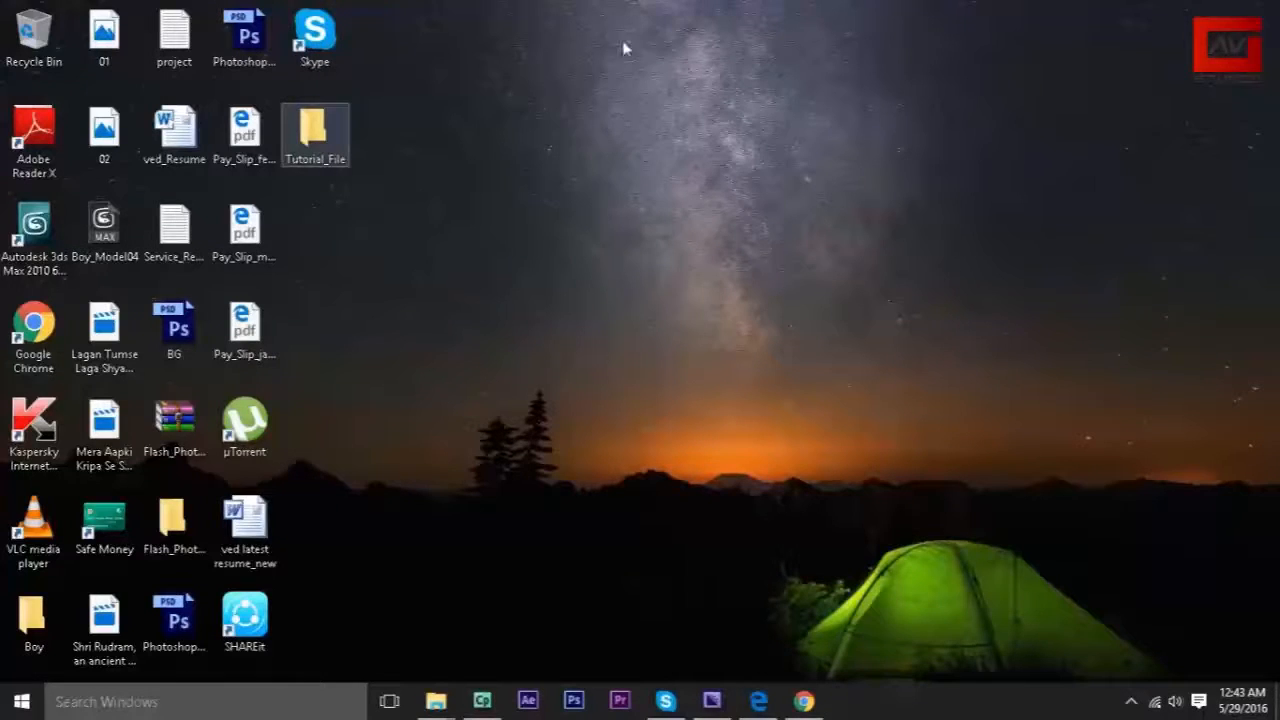
Open Final_Compress_Video's Properties in Tutorial_File and confirm 18 MB, 1280x720 details.
{"action": "double_click", "coordinate": [315, 128]}
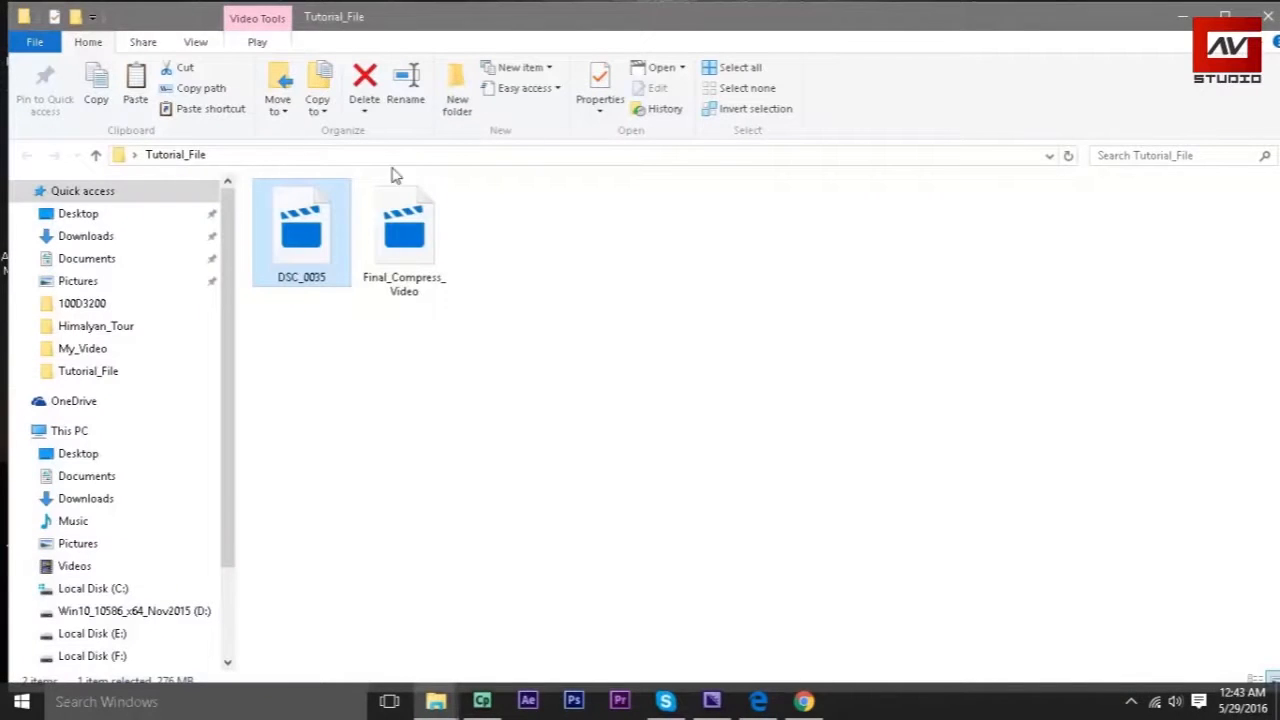
{"action": "left_click", "coordinate": [404, 230]}
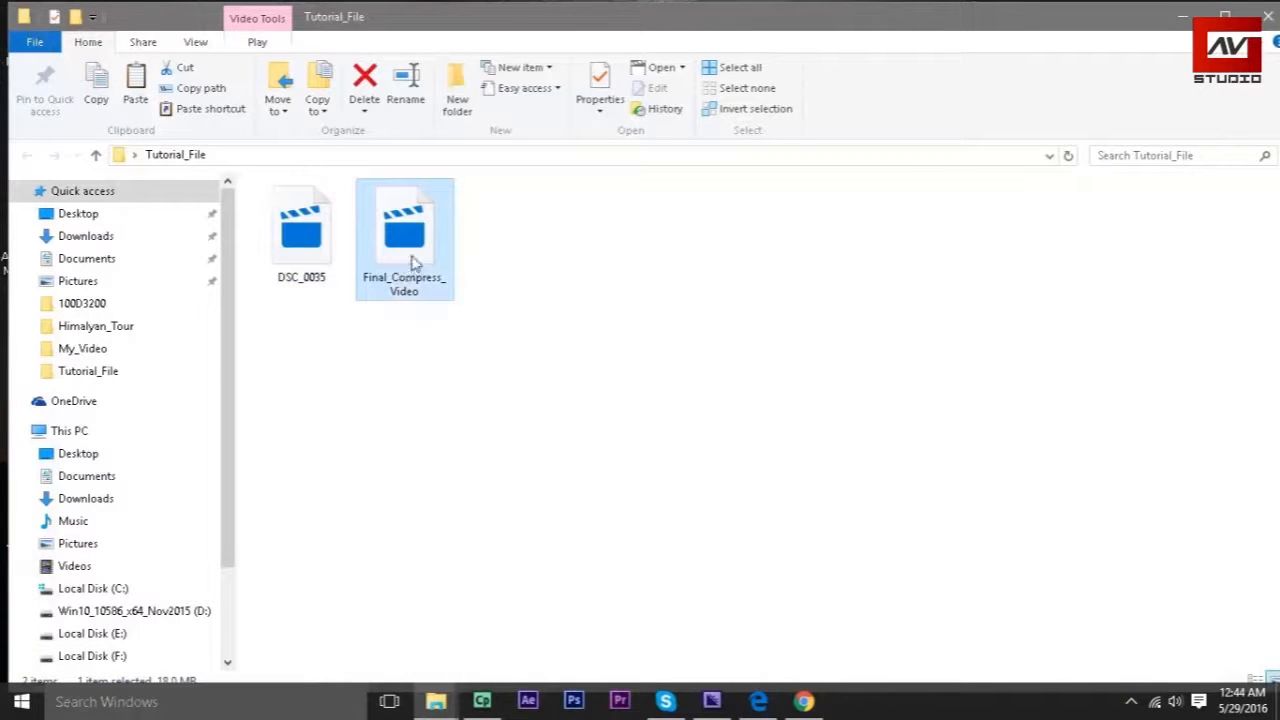
{"action": "right_click", "coordinate": [412, 258]}
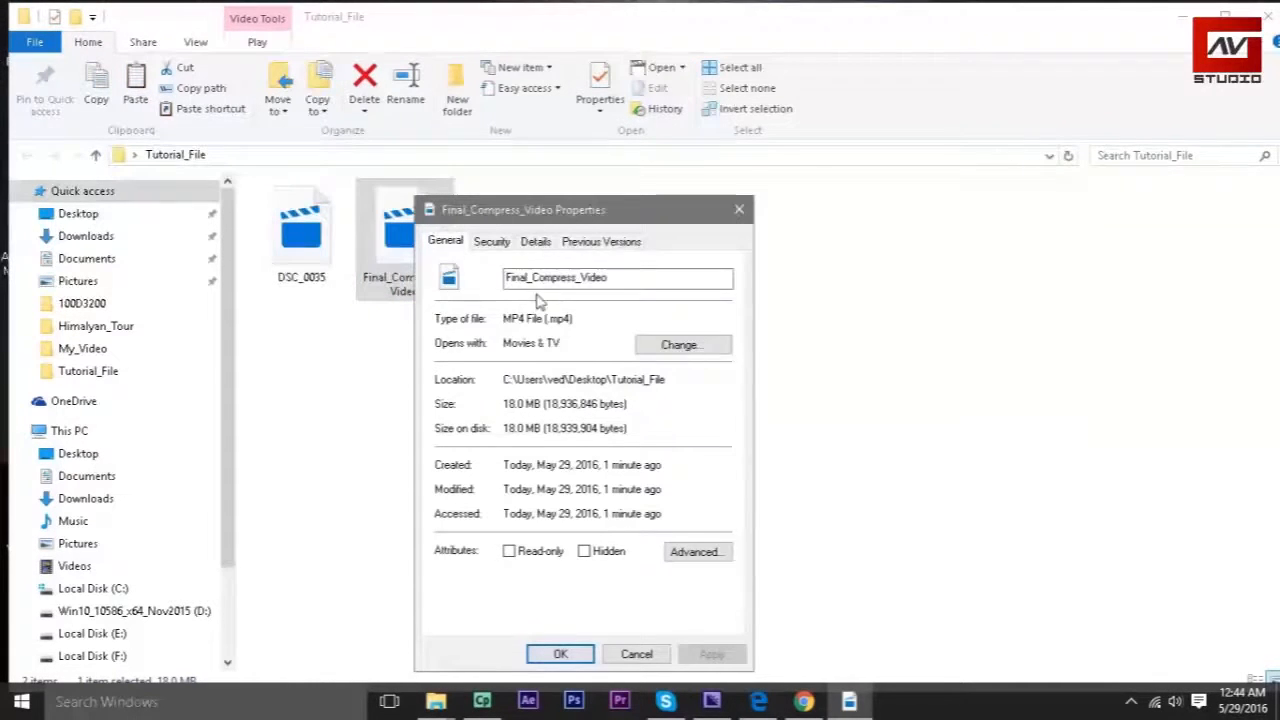
{"action": "left_click", "coordinate": [536, 241]}
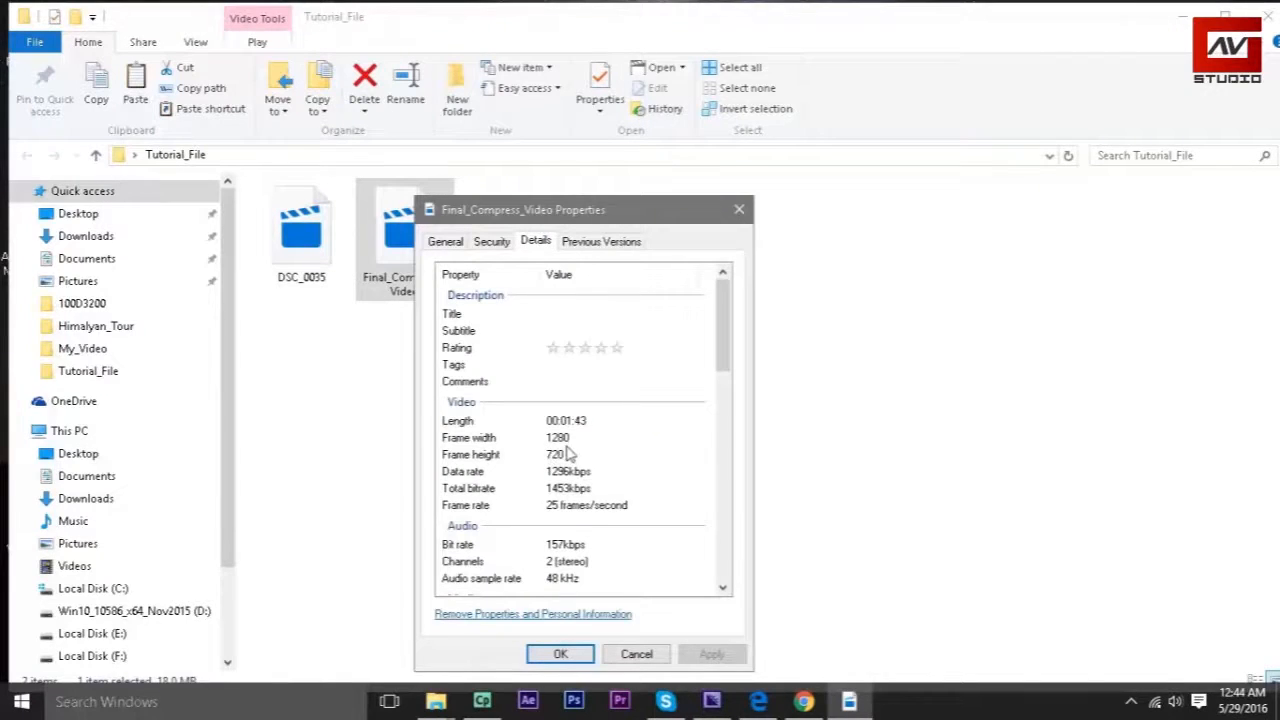
{"action": "left_click", "coordinate": [560, 654]}
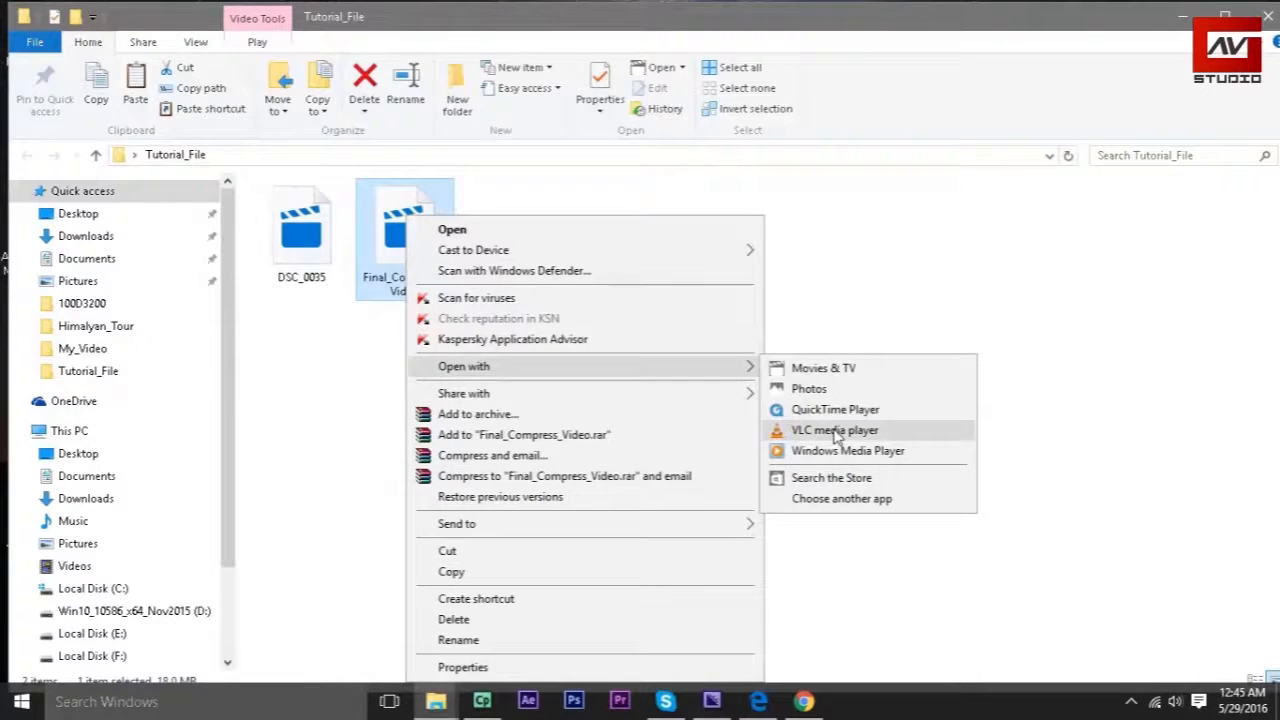
Play Final_Compress_Video.mp4 in VLC media player, restore its window, then close it.
{"action": "left_click", "coordinate": [835, 430]}
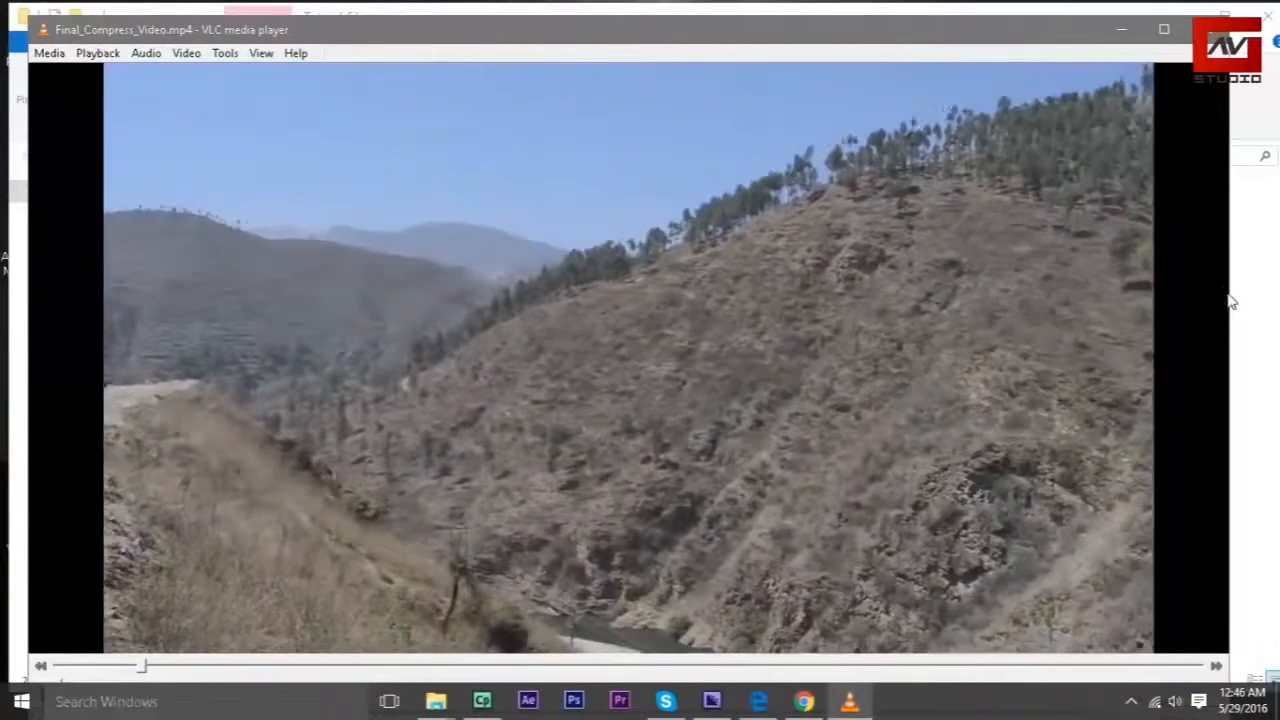
{"action": "left_click", "coordinate": [1154, 30]}
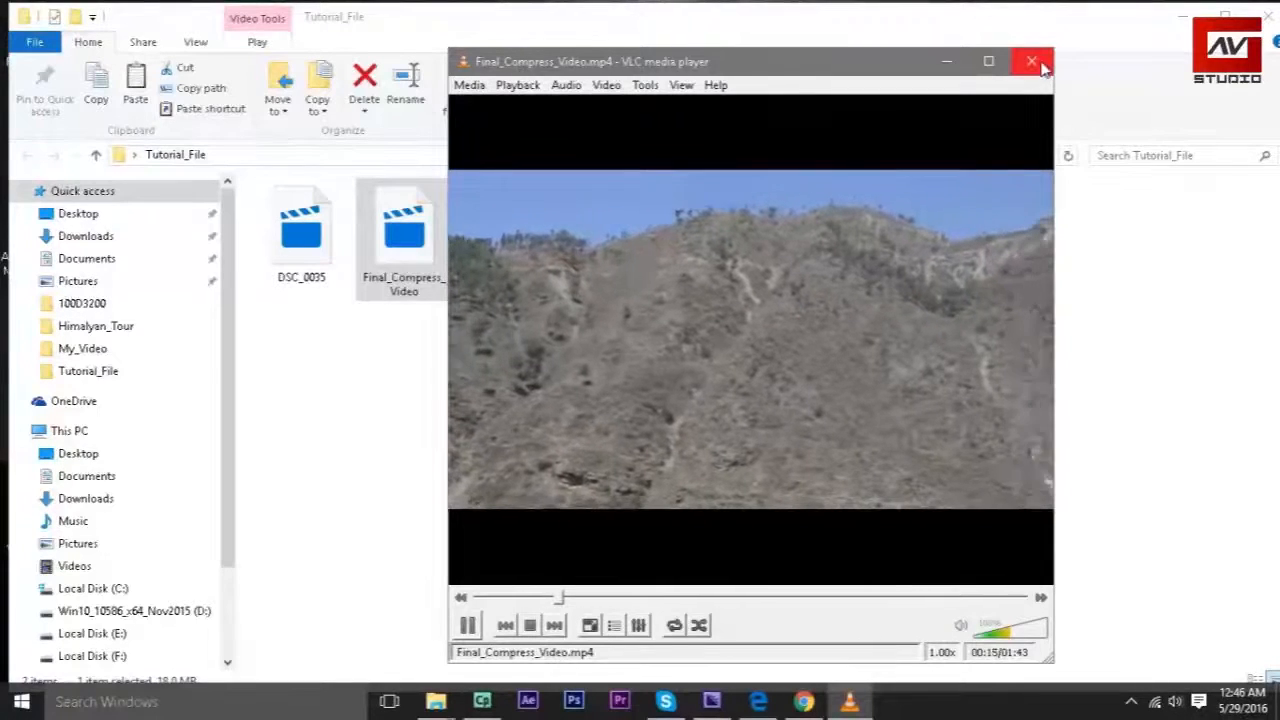
{"action": "left_click", "coordinate": [1032, 61]}
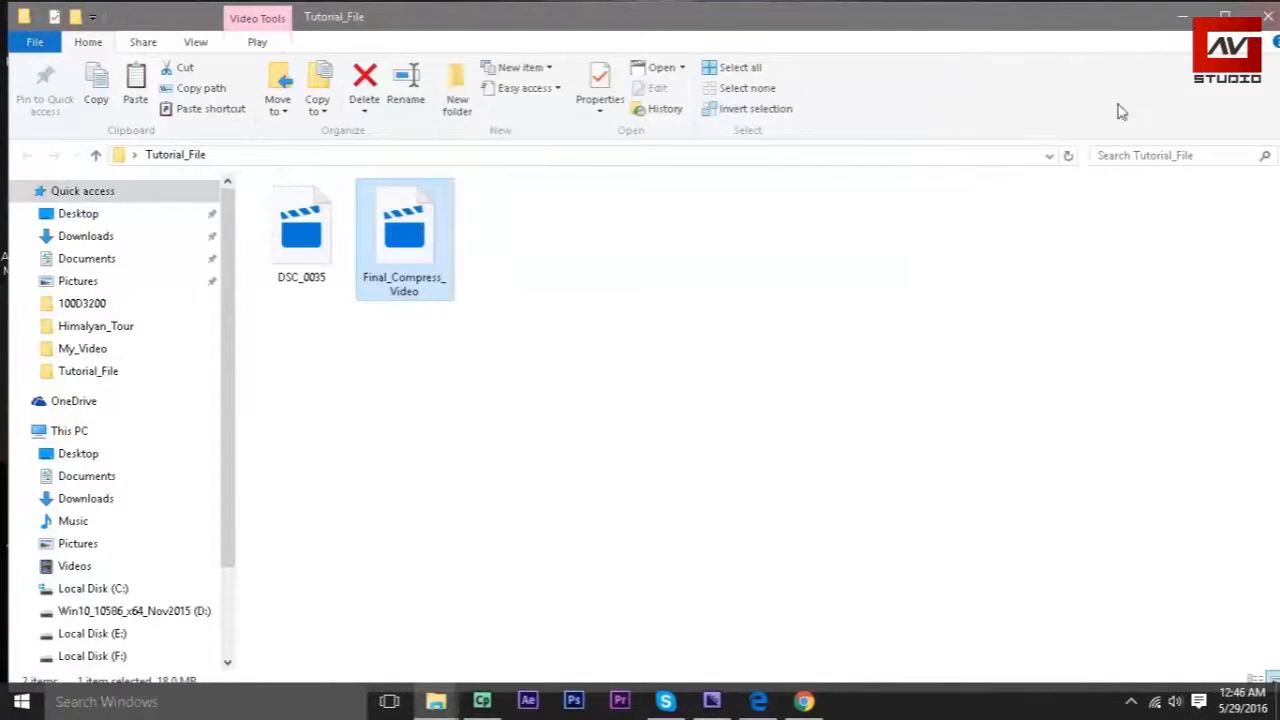